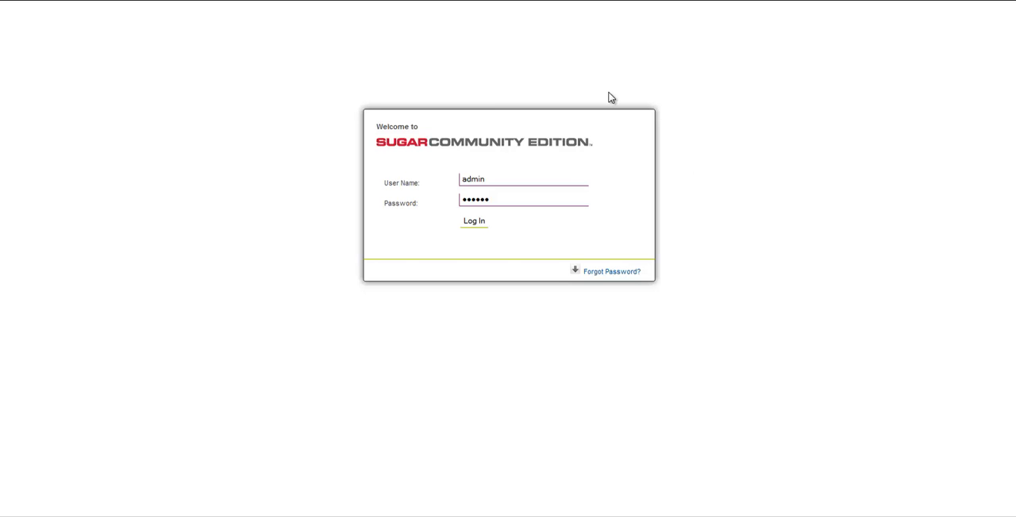
pyautogui.moveTo(673, 111)
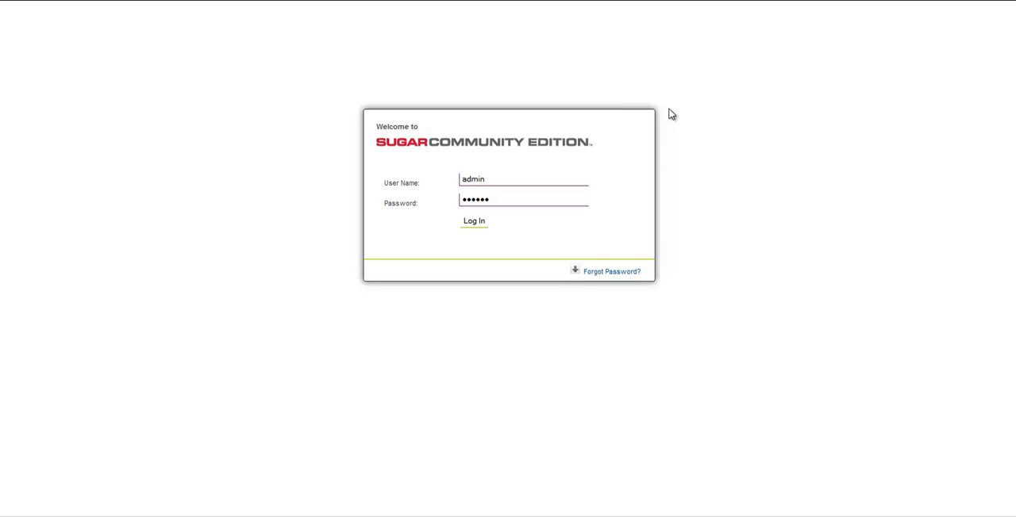
pyautogui.moveTo(581, 139)
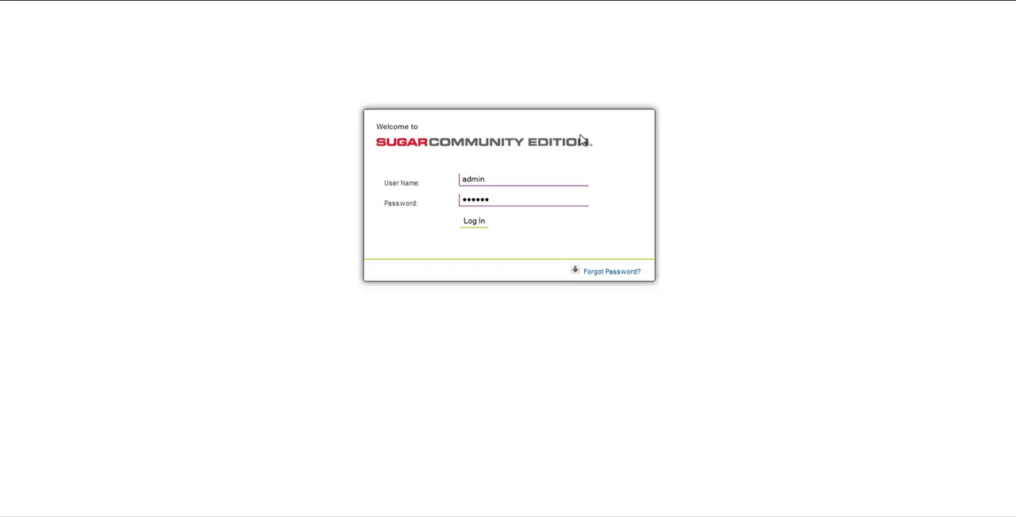
pyautogui.moveTo(467, 84)
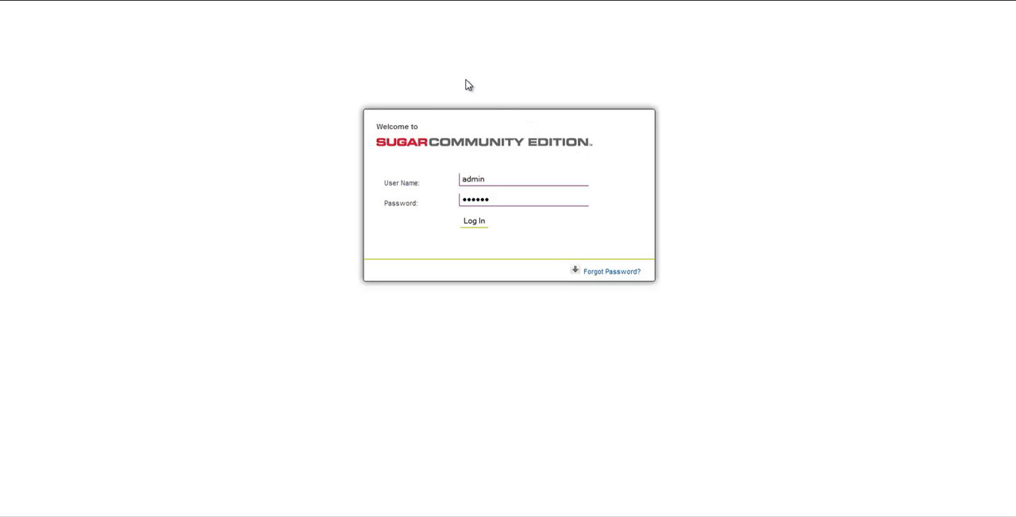
pyautogui.moveTo(481, 229)
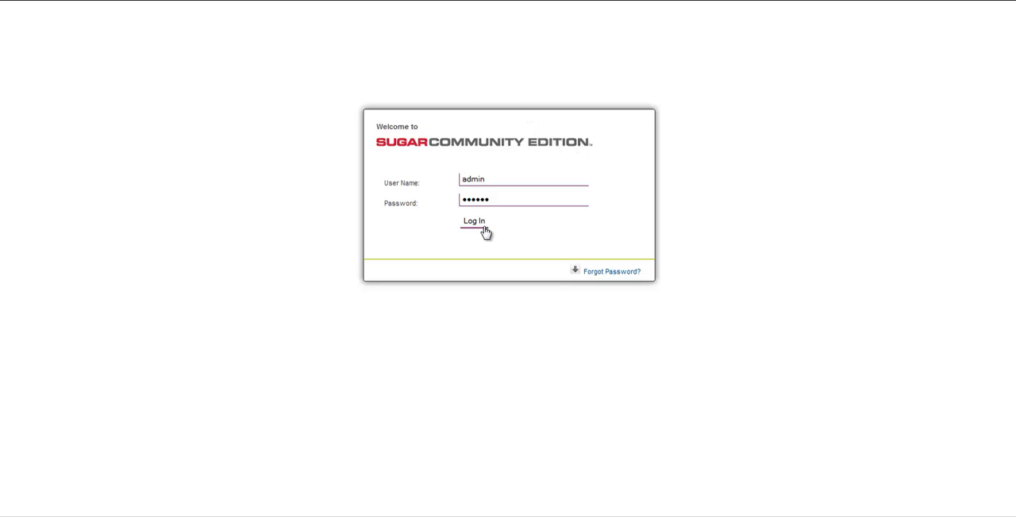
pyautogui.moveTo(478, 224)
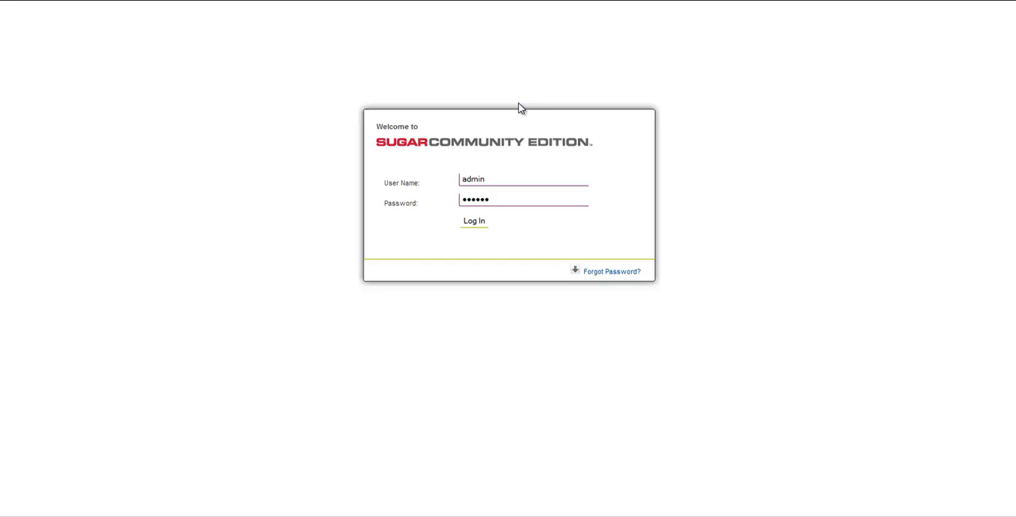
pyautogui.moveTo(482, 235)
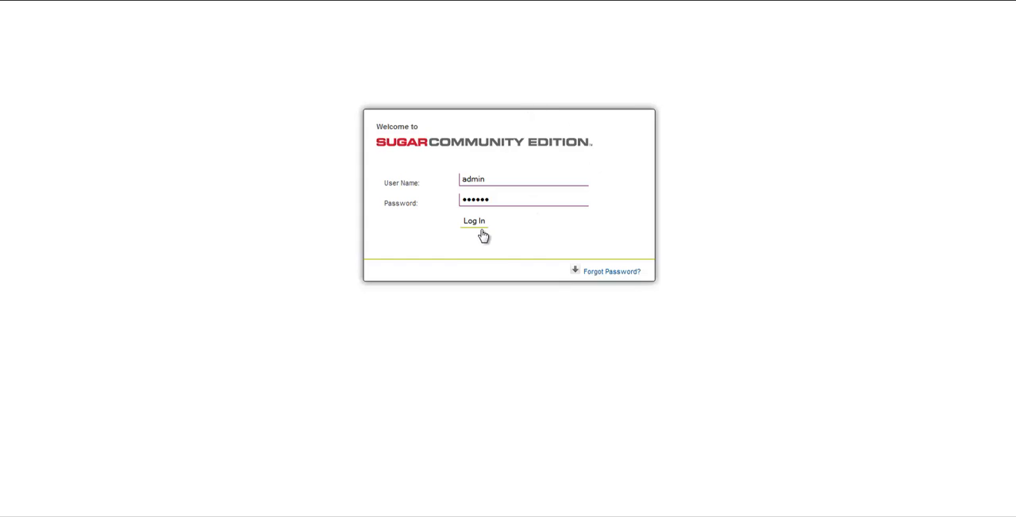
# Log in as the admin user with the filled-in credentials
pyautogui.click(472, 220)
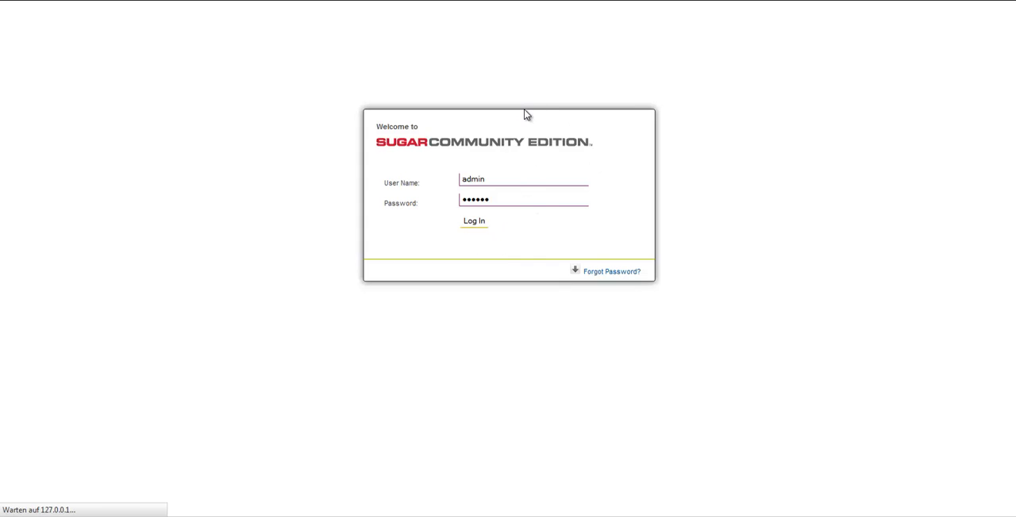
# Land on the Main Page dashboard with empty calls, meetings, accounts and leads dashlets
pyautogui.click(473, 221)
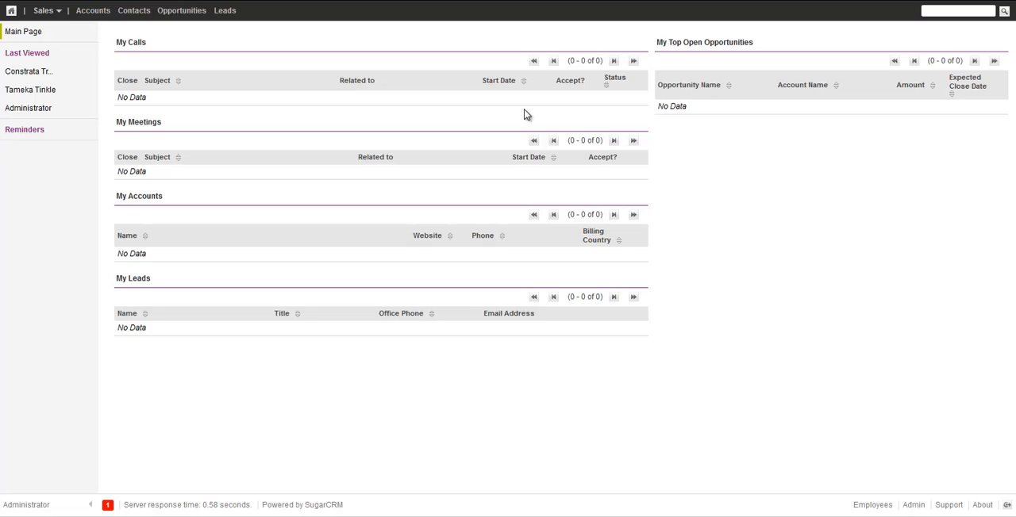
pyautogui.moveTo(530, 108)
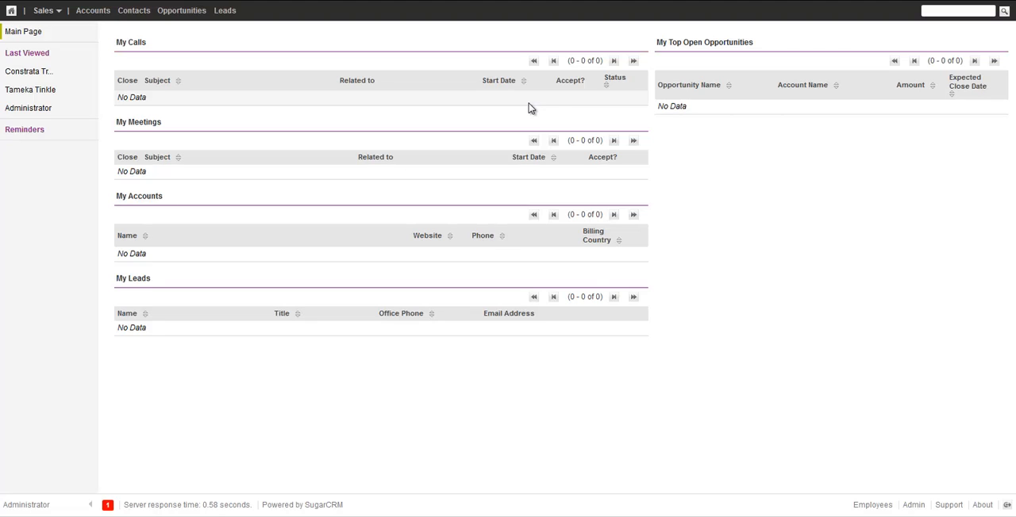
pyautogui.moveTo(531, 57)
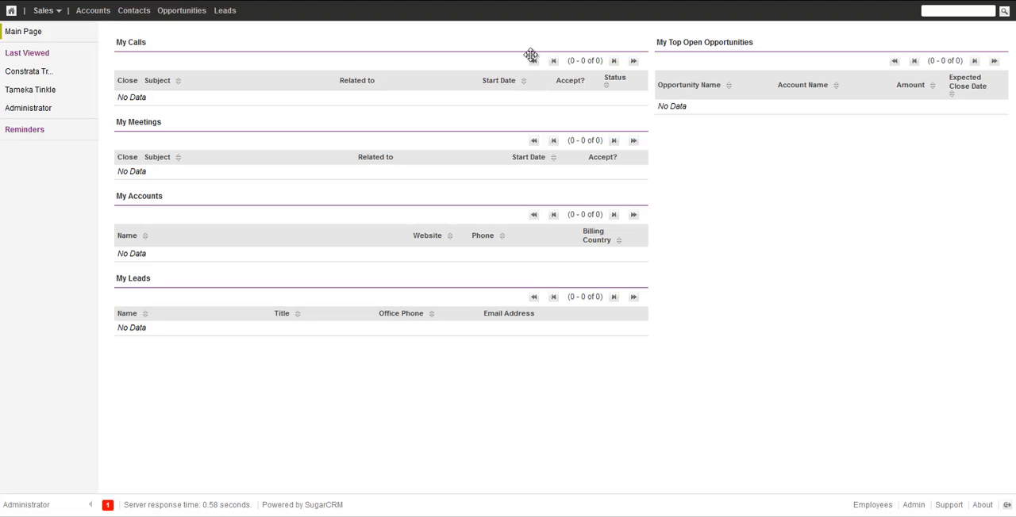
pyautogui.moveTo(590, 29)
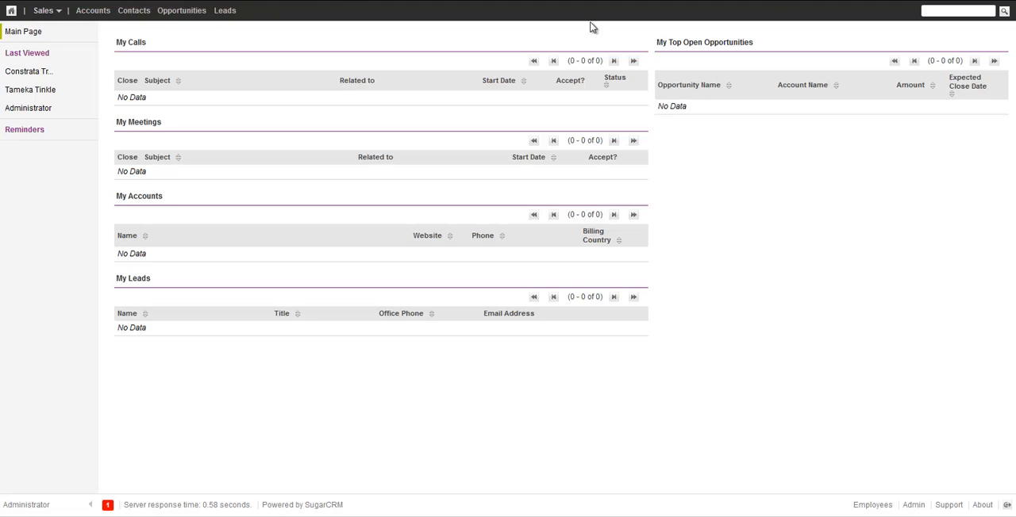
pyautogui.moveTo(247, 265)
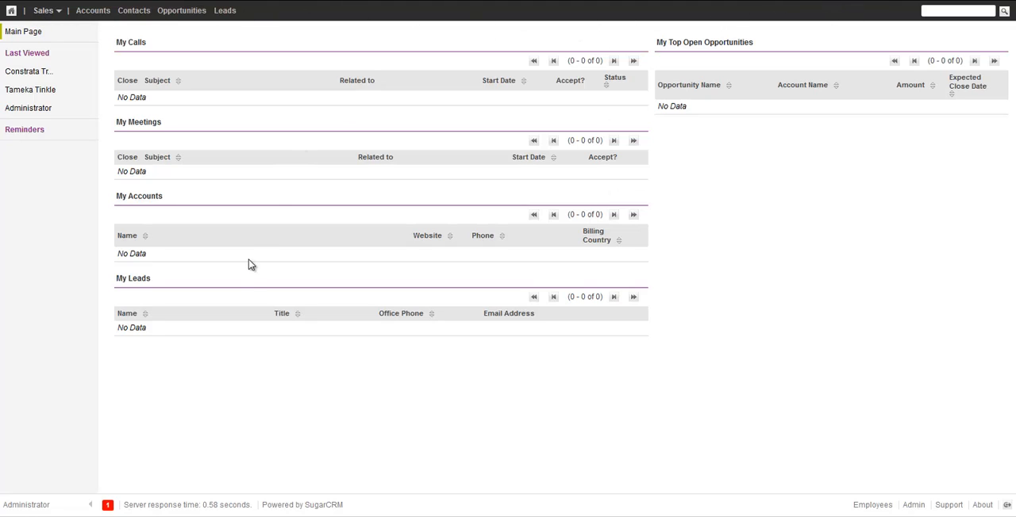
pyautogui.moveTo(876, 16)
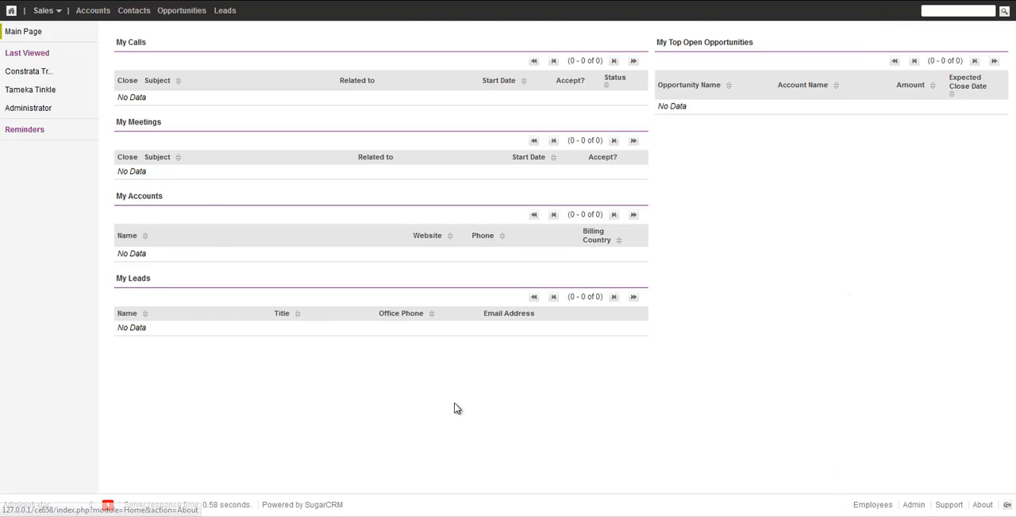
pyautogui.moveTo(41, 444)
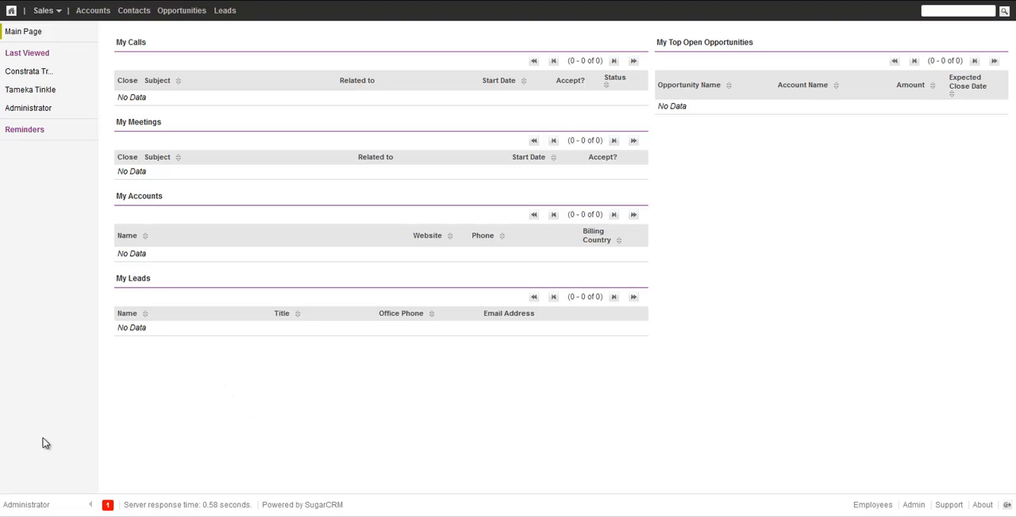
pyautogui.moveTo(32, 503)
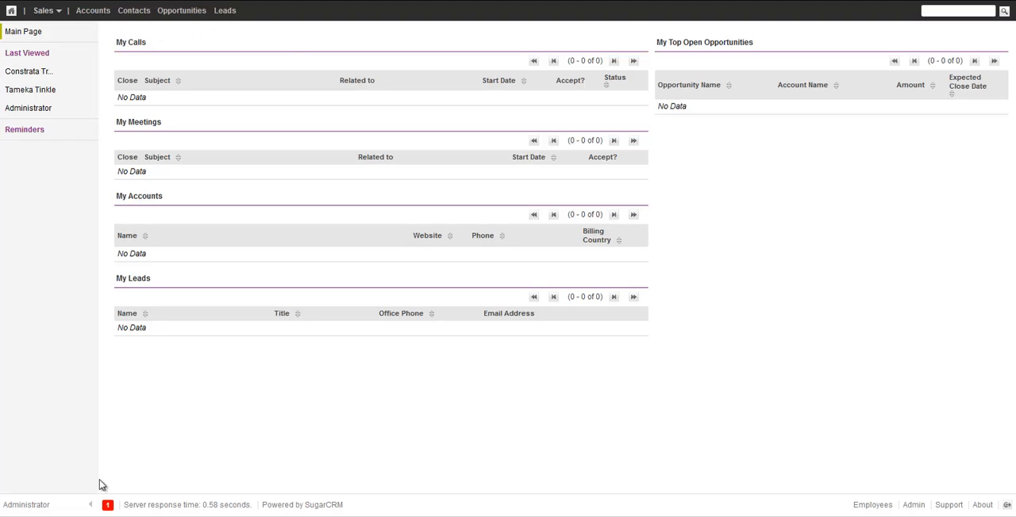
pyautogui.click(110, 505)
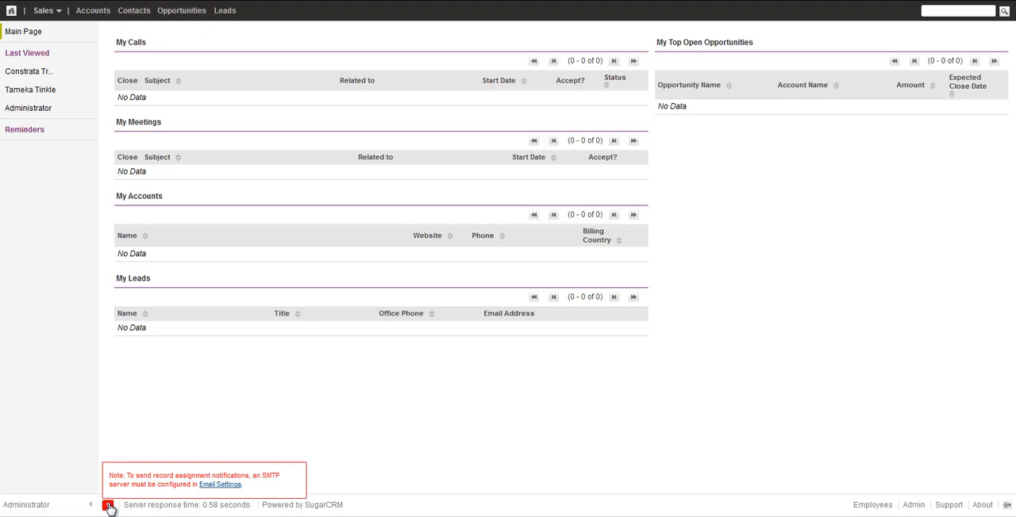
pyautogui.click(111, 501)
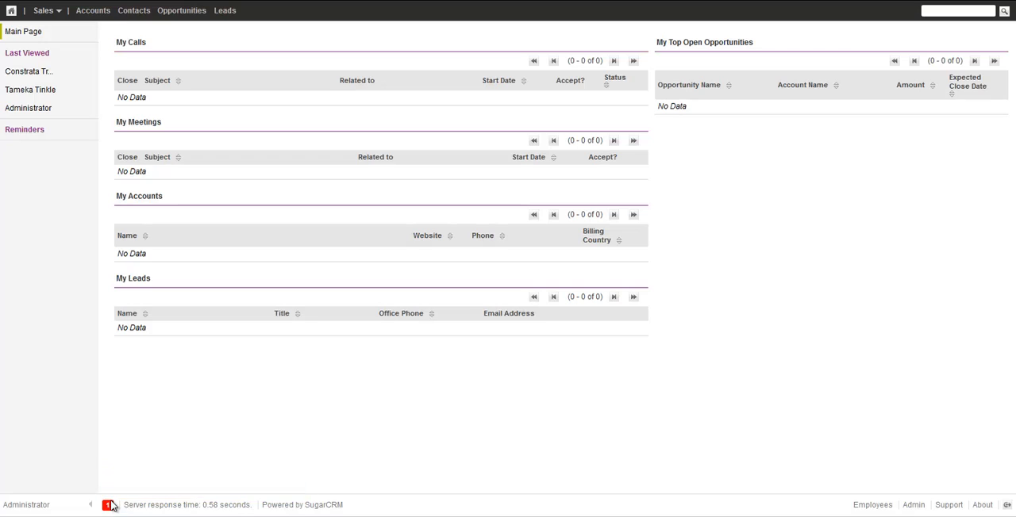
pyautogui.moveTo(265, 483)
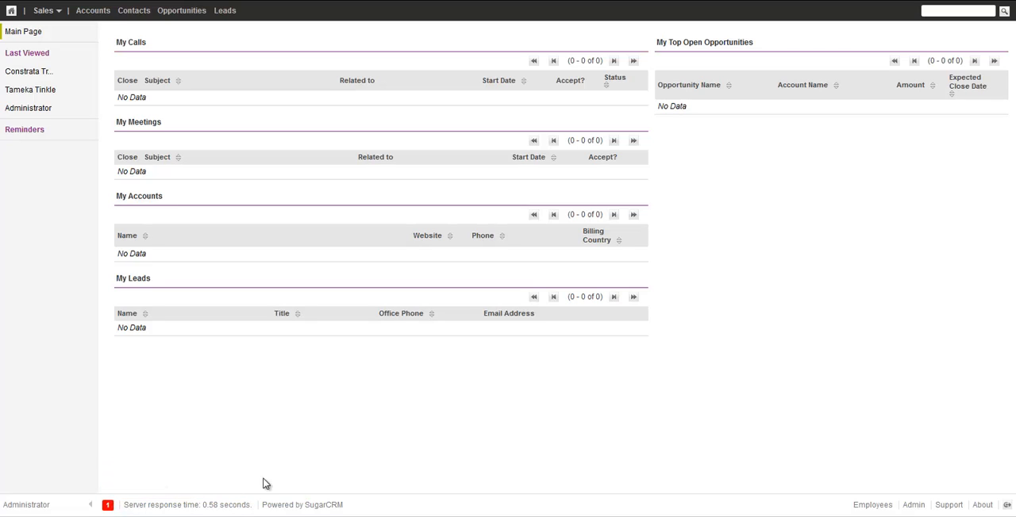
pyautogui.moveTo(288, 508)
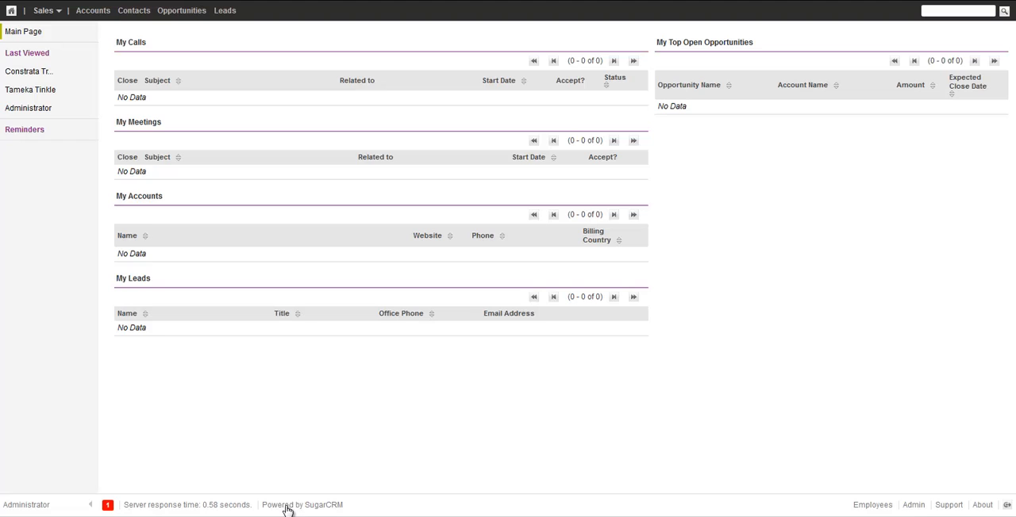
pyautogui.click(308, 505)
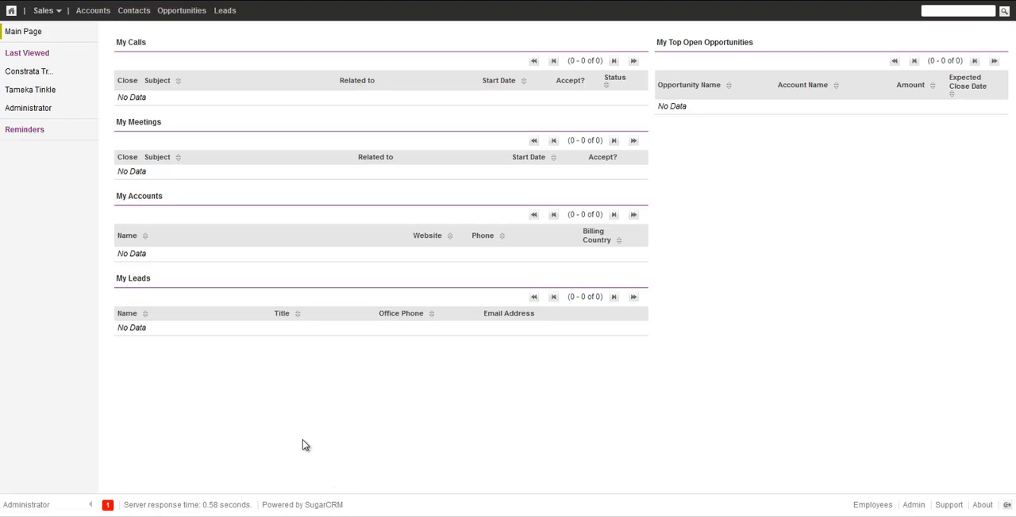
pyautogui.moveTo(114, 479)
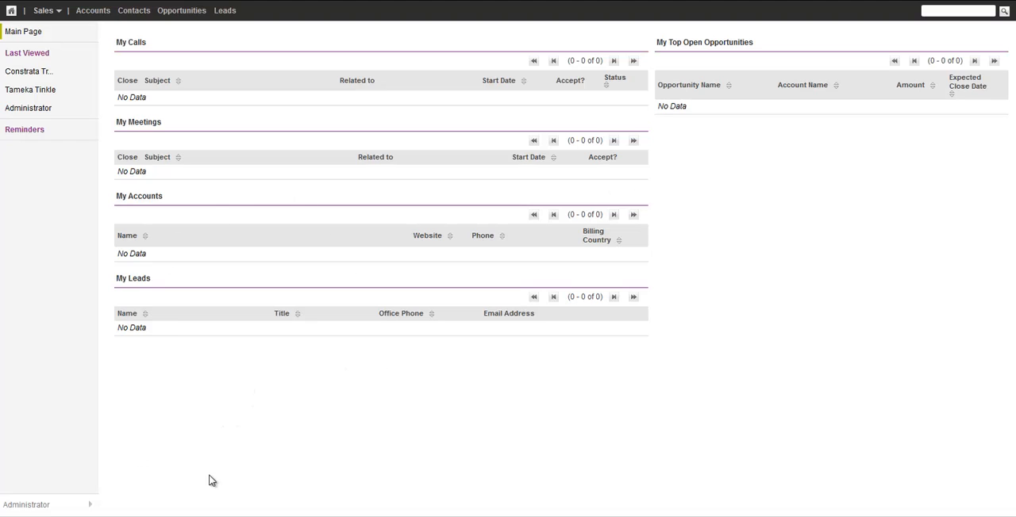
pyautogui.moveTo(111, 412)
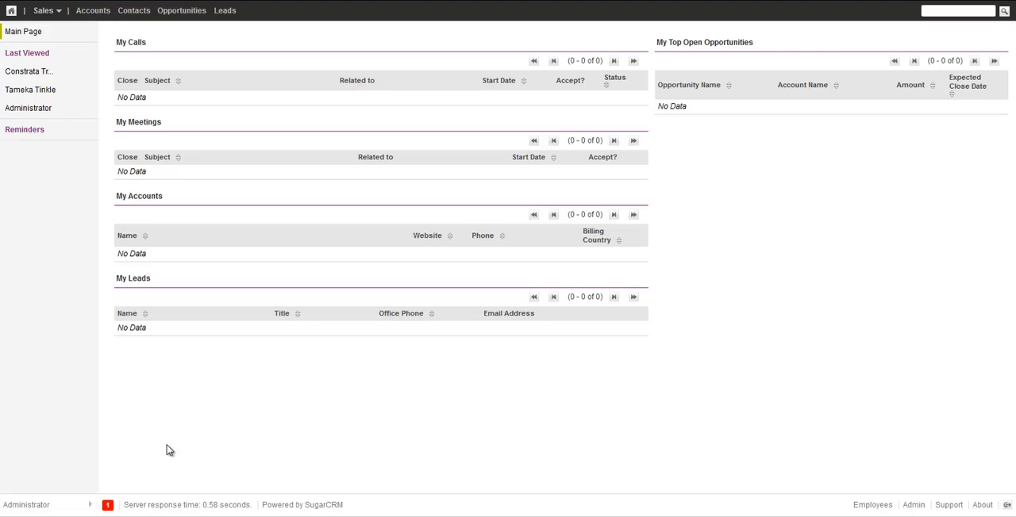
pyautogui.moveTo(451, 477)
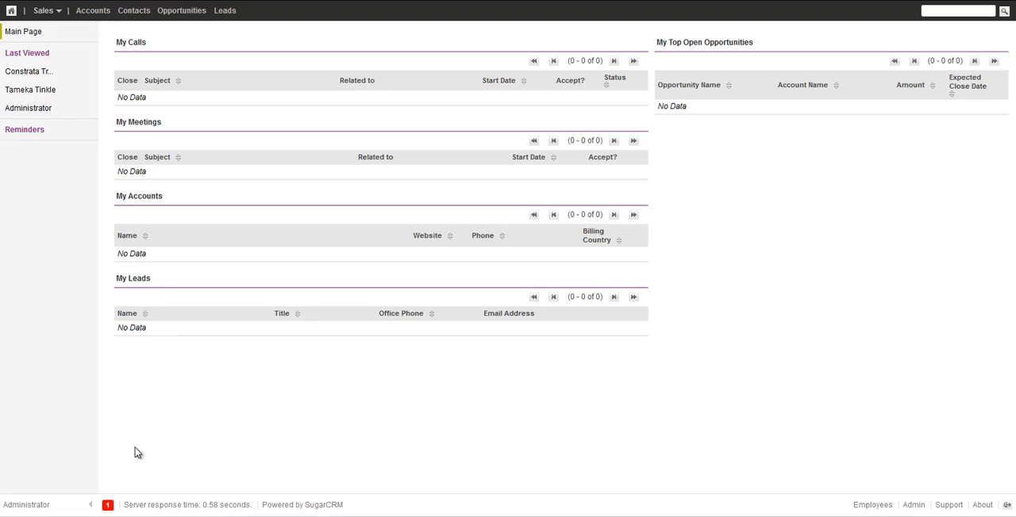
pyautogui.moveTo(157, 244)
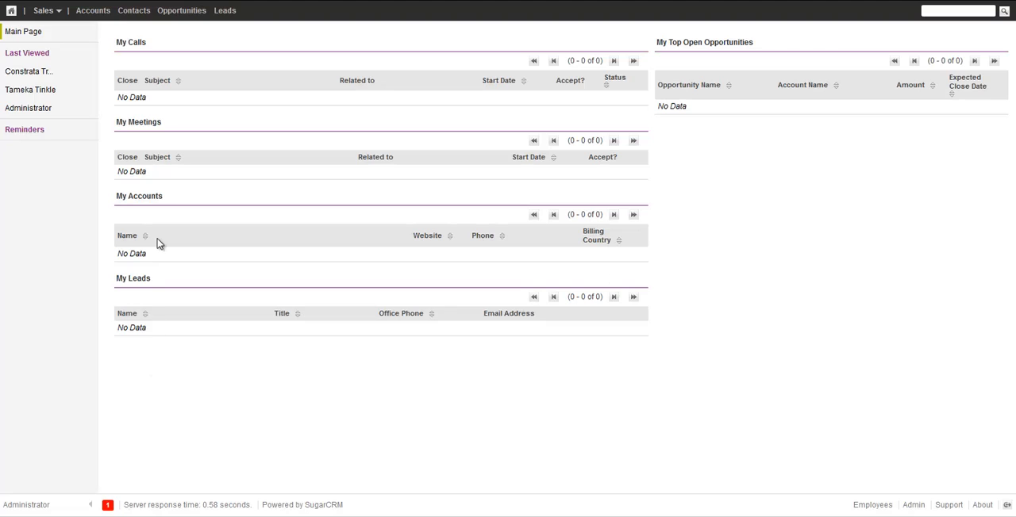
pyautogui.moveTo(140, 172)
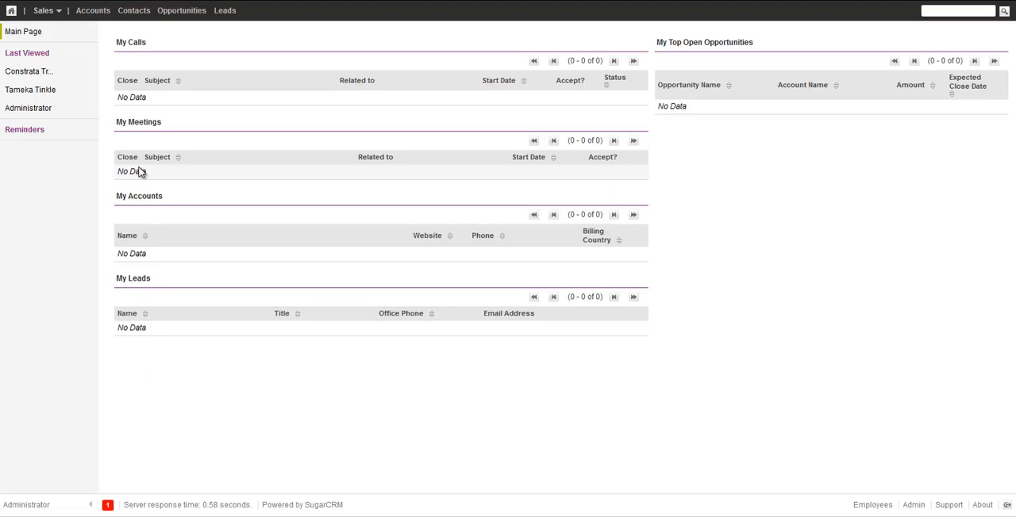
pyautogui.click(9, 10)
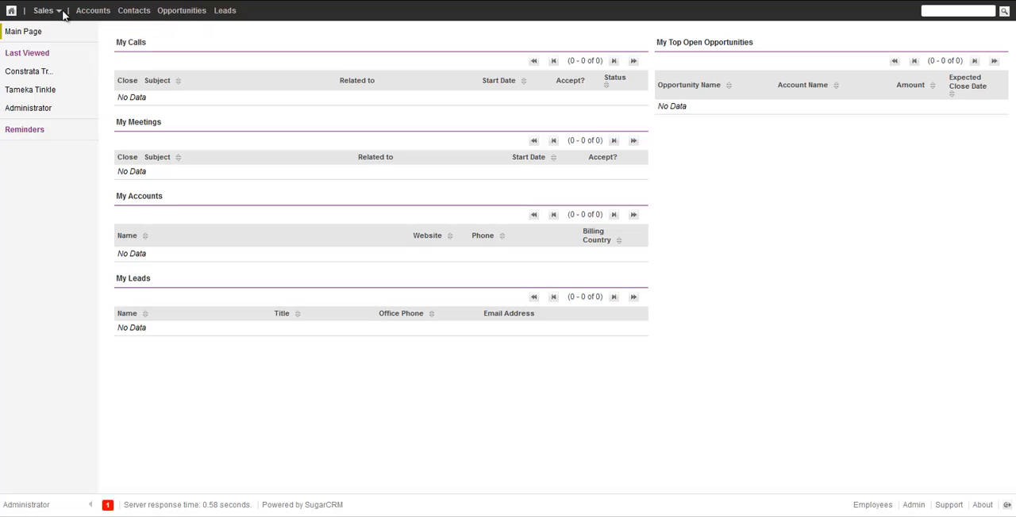
pyautogui.click(55, 9)
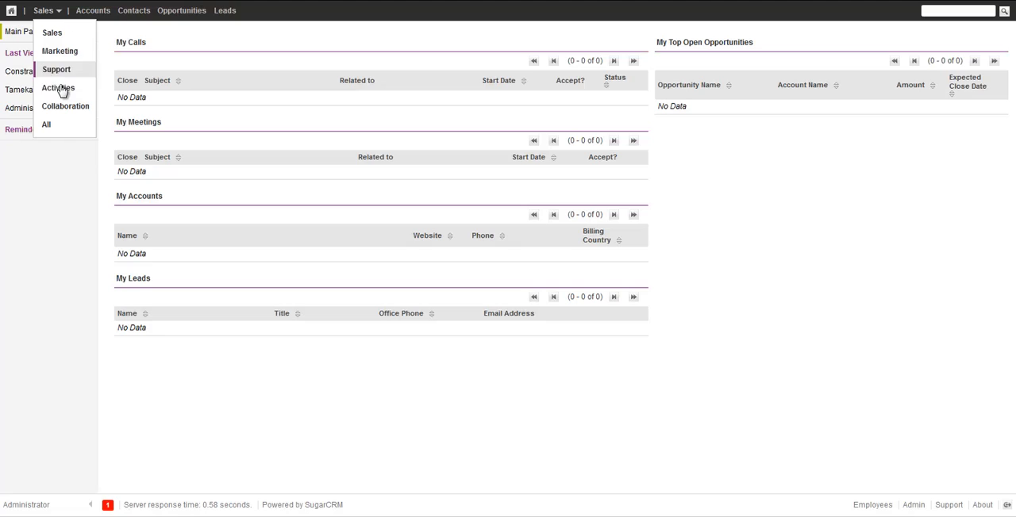
pyautogui.click(58, 87)
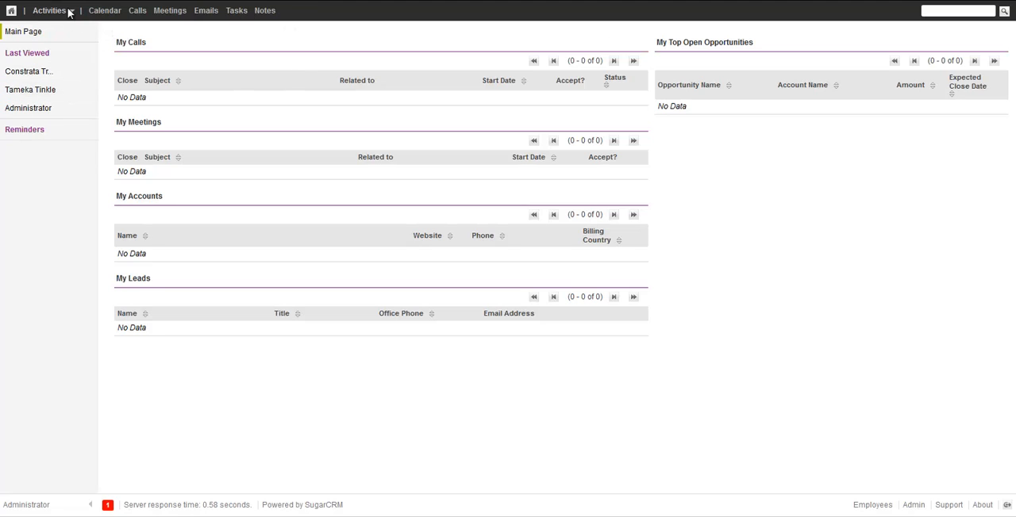
pyautogui.click(55, 10)
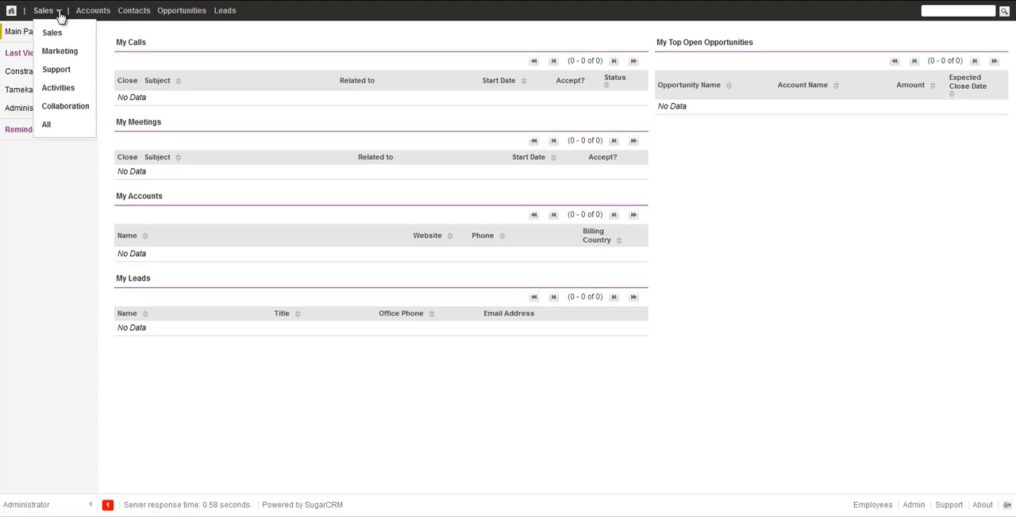
pyautogui.moveTo(46, 123)
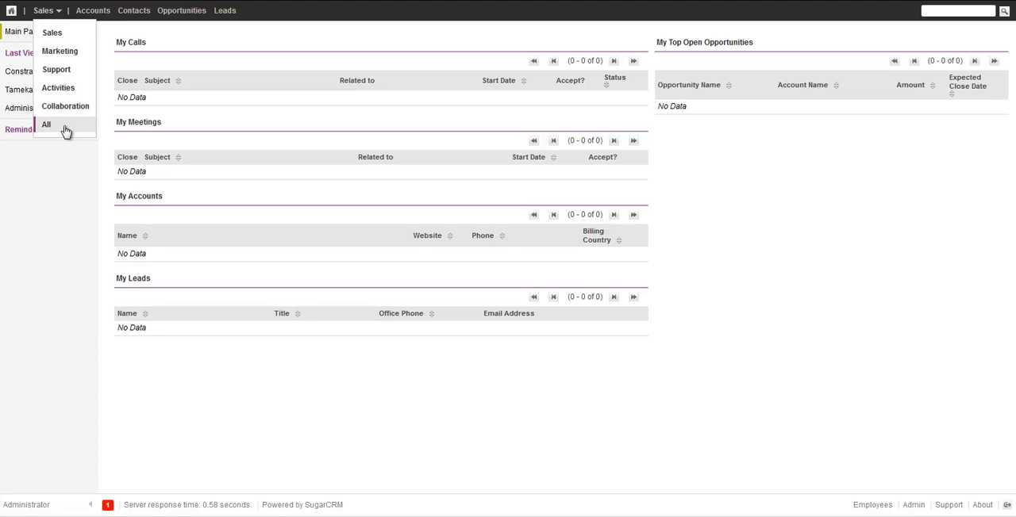
pyautogui.click(51, 124)
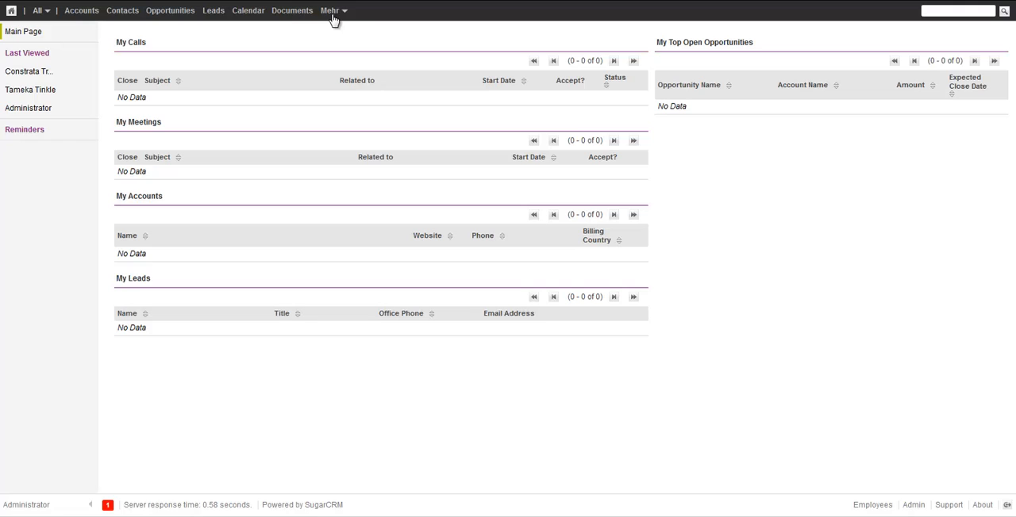
pyautogui.click(345, 10)
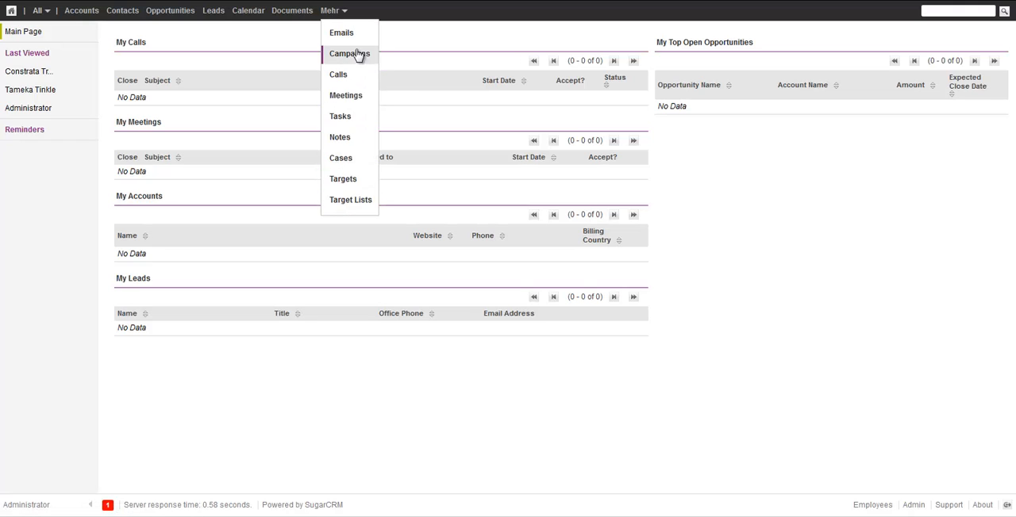
pyautogui.click(241, 51)
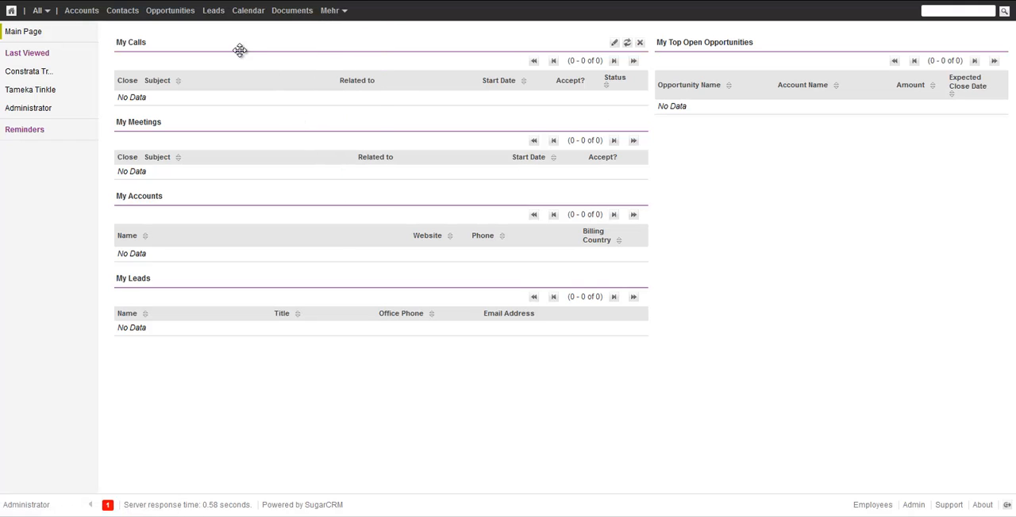
pyautogui.moveTo(222, 43)
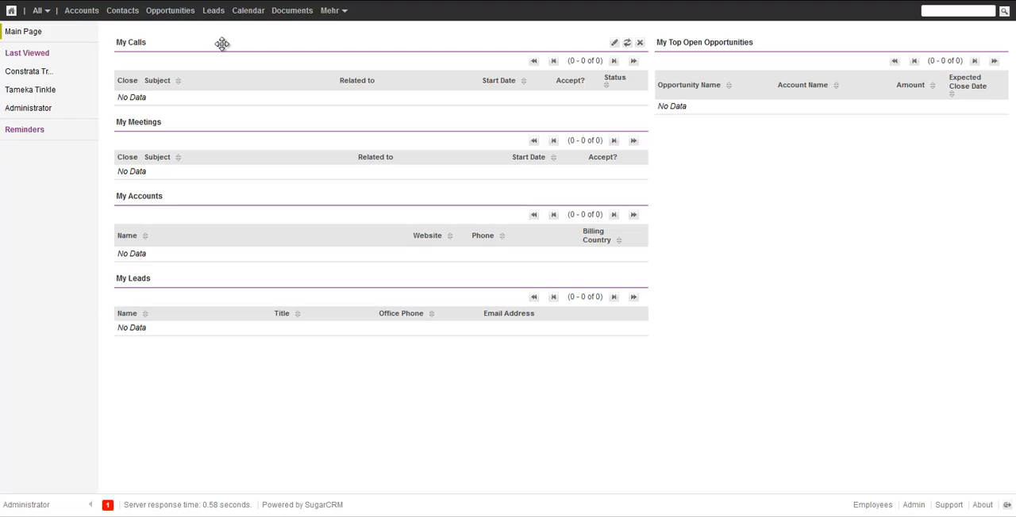
pyautogui.click(38, 10)
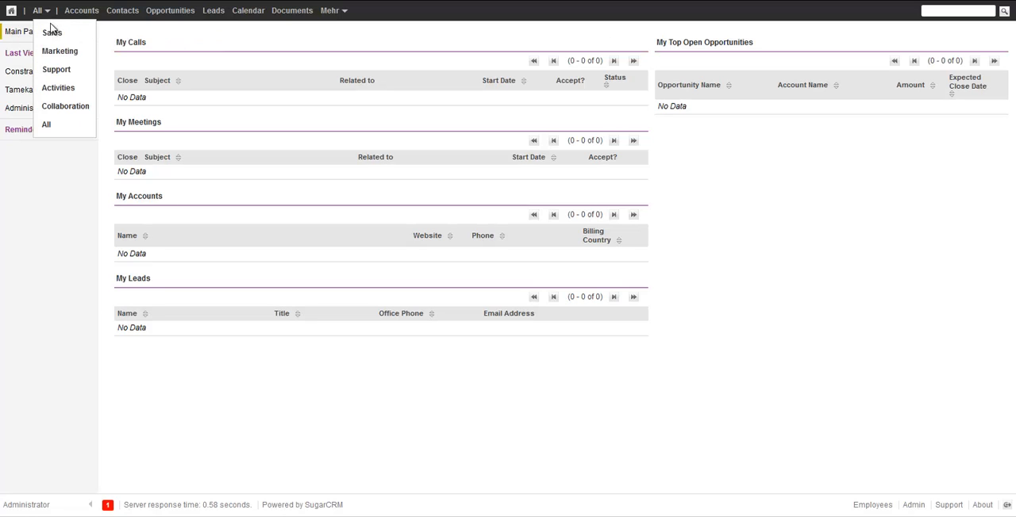
pyautogui.click(51, 32)
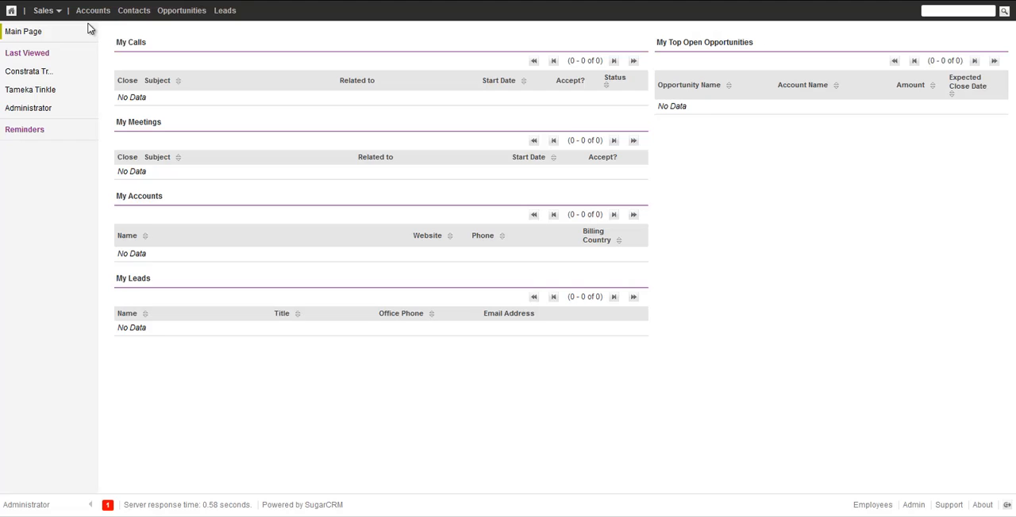
pyautogui.moveTo(136, 12)
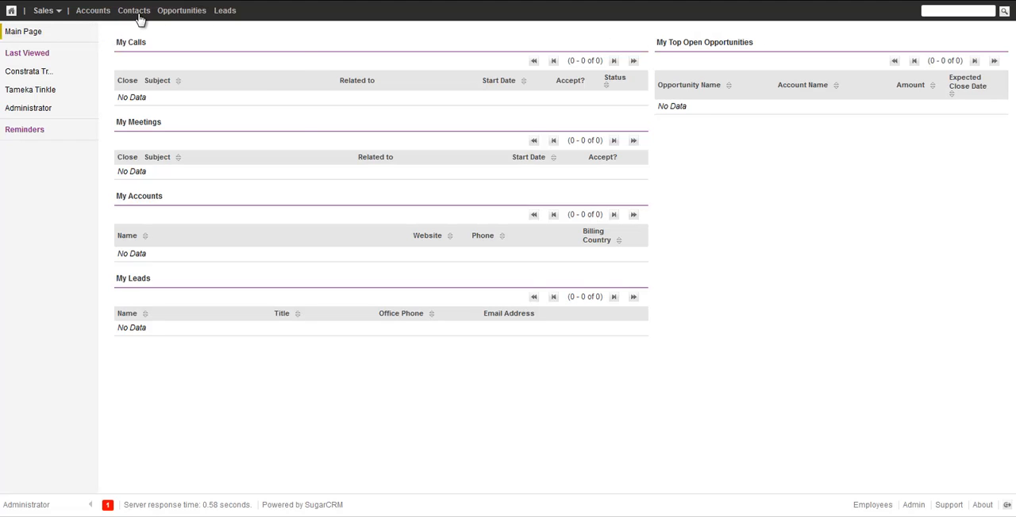
# Preview the Accounts and Contacts dropdowns with their shortcuts and last viewed entries
pyautogui.click(92, 10)
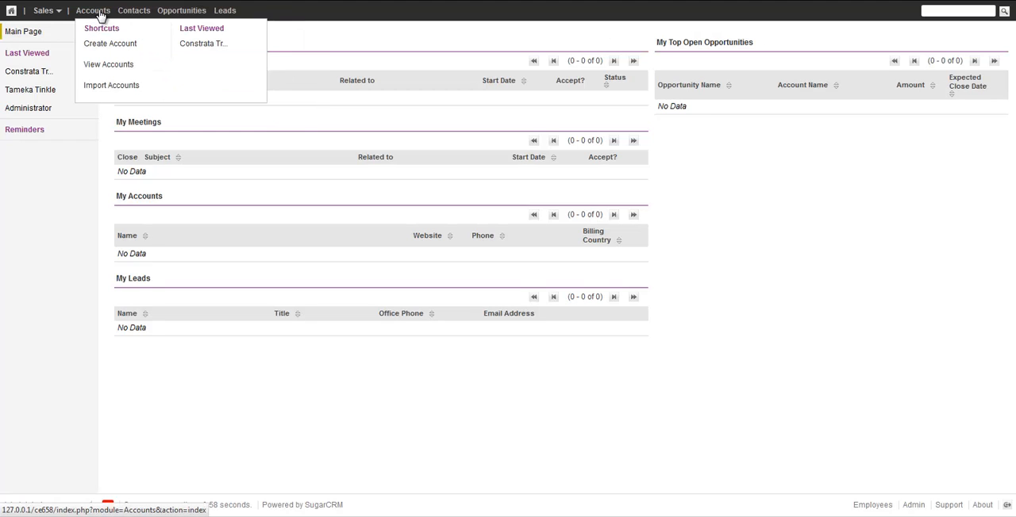
pyautogui.moveTo(108, 63)
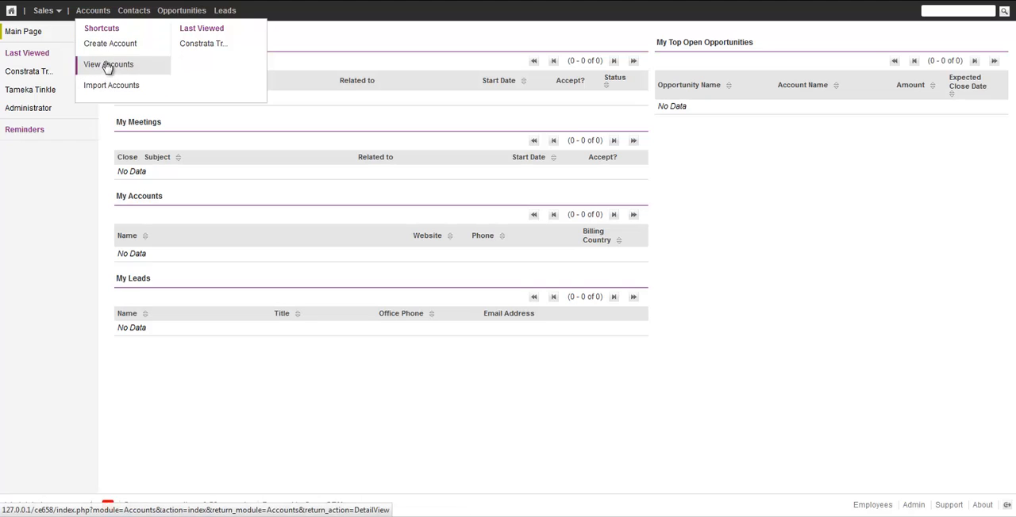
pyautogui.moveTo(203, 45)
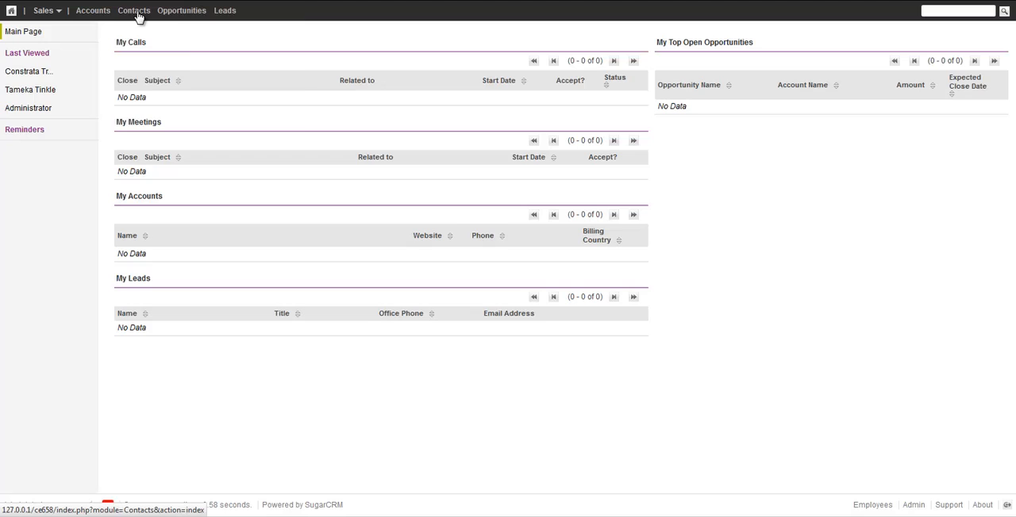
pyautogui.click(133, 9)
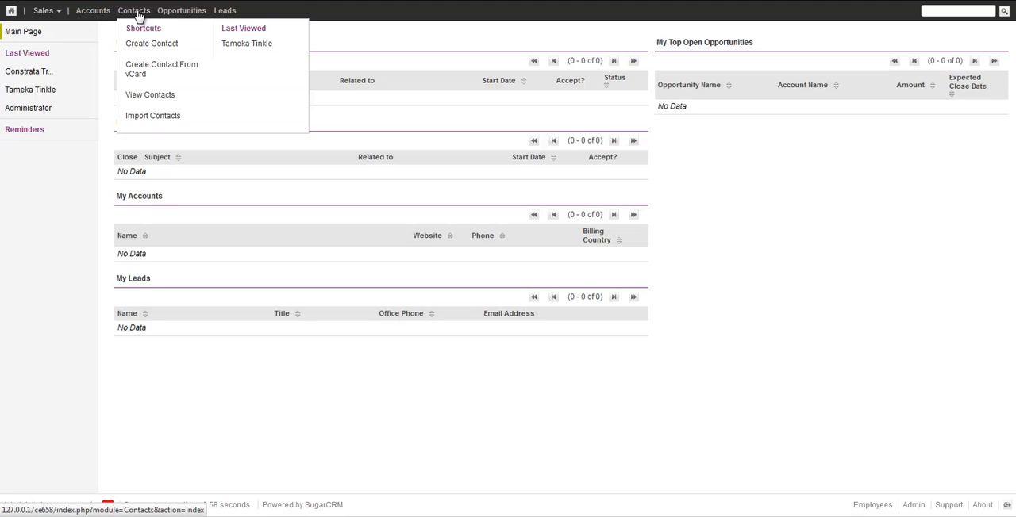
pyautogui.moveTo(124, 22)
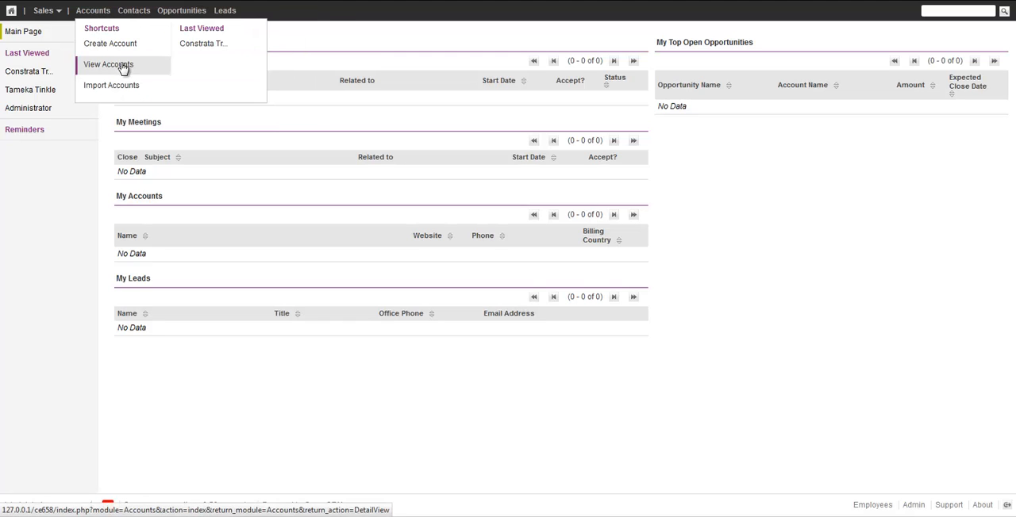
pyautogui.moveTo(204, 46)
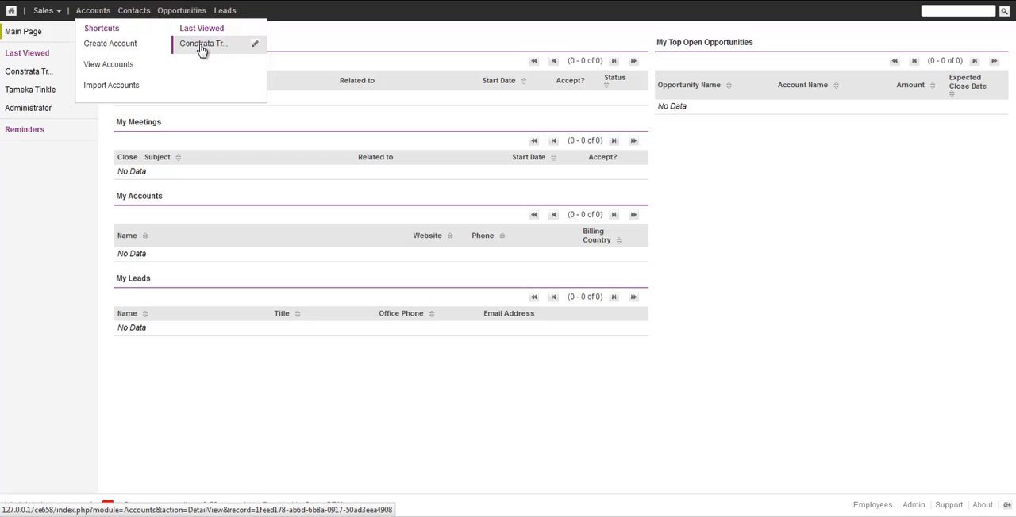
pyautogui.moveTo(205, 47)
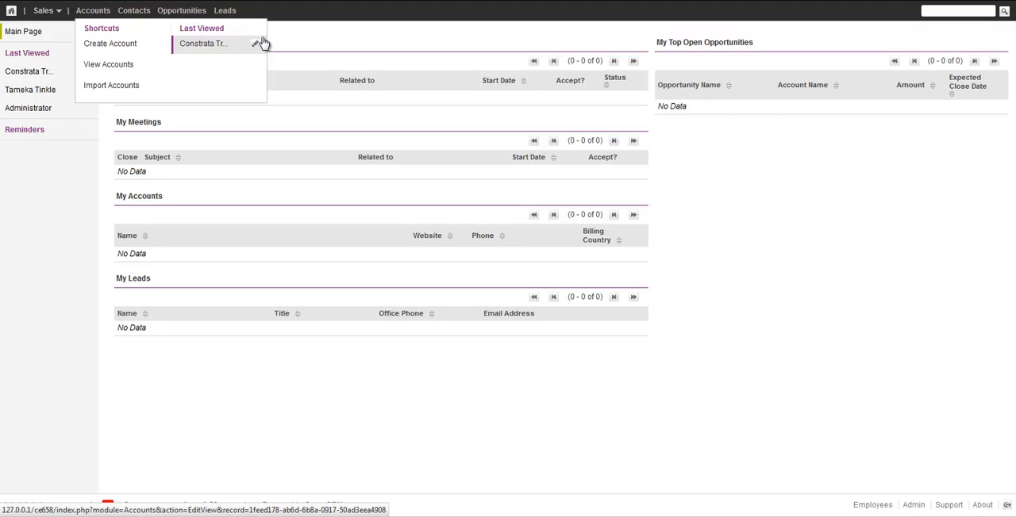
pyautogui.moveTo(262, 49)
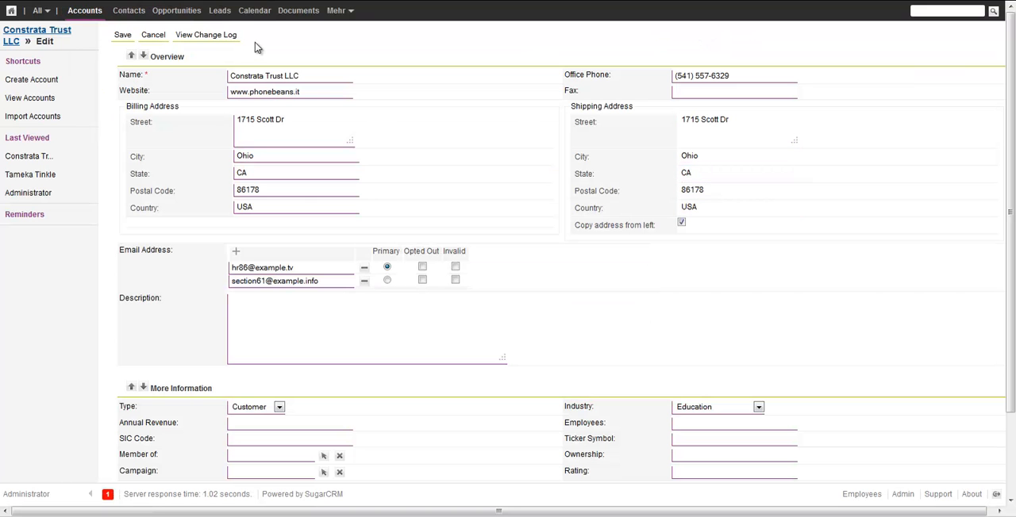
pyautogui.moveTo(73, 29)
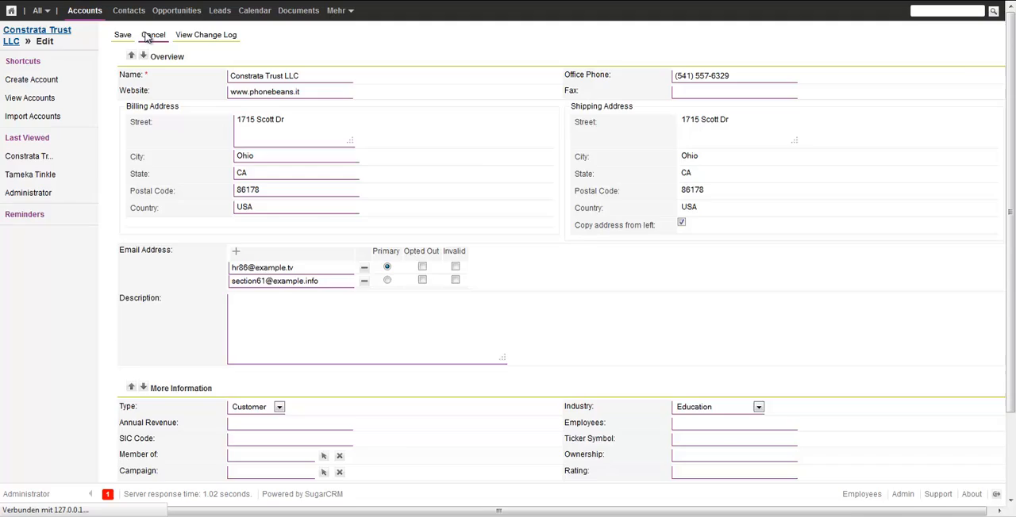
pyautogui.click(152, 35)
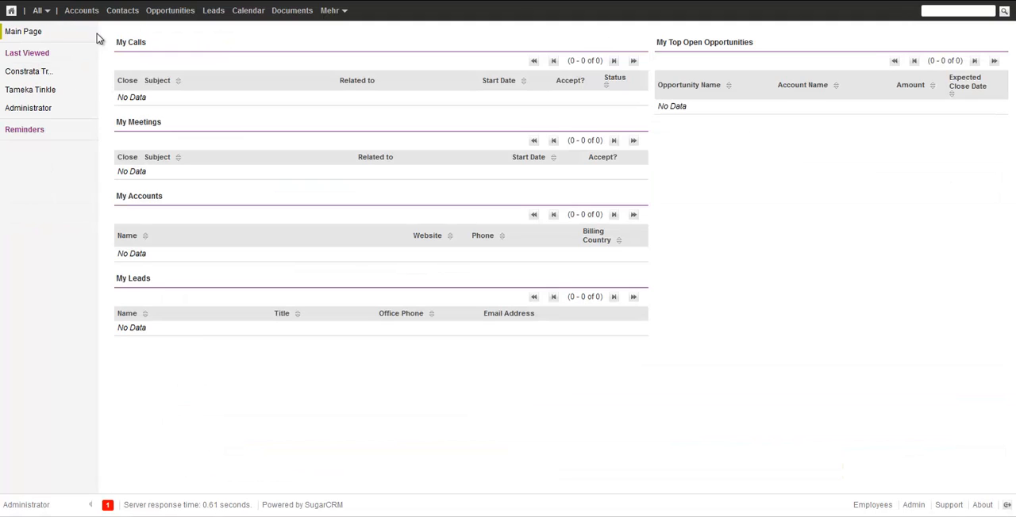
# Go to the Constrata Trust LLC account detail page from the Last Viewed list
pyautogui.click(122, 9)
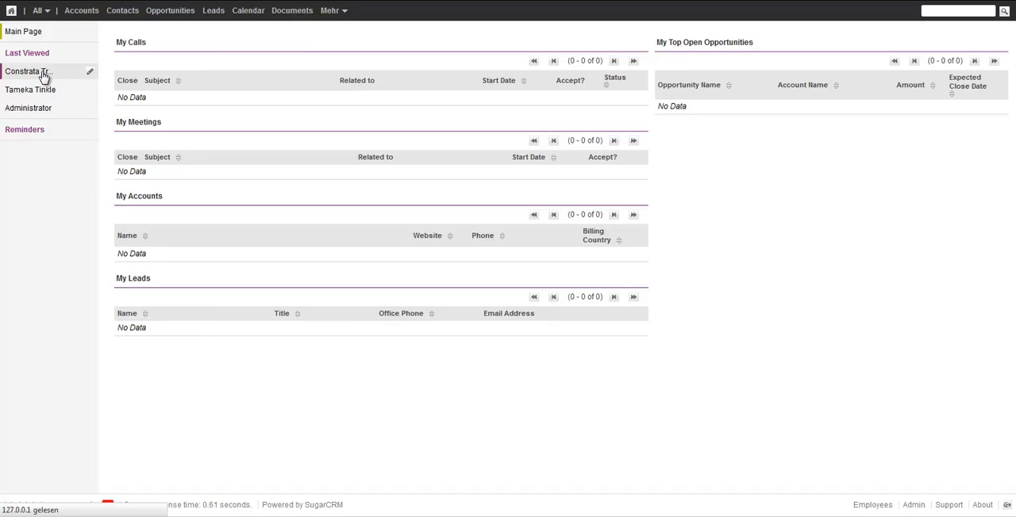
pyautogui.click(25, 70)
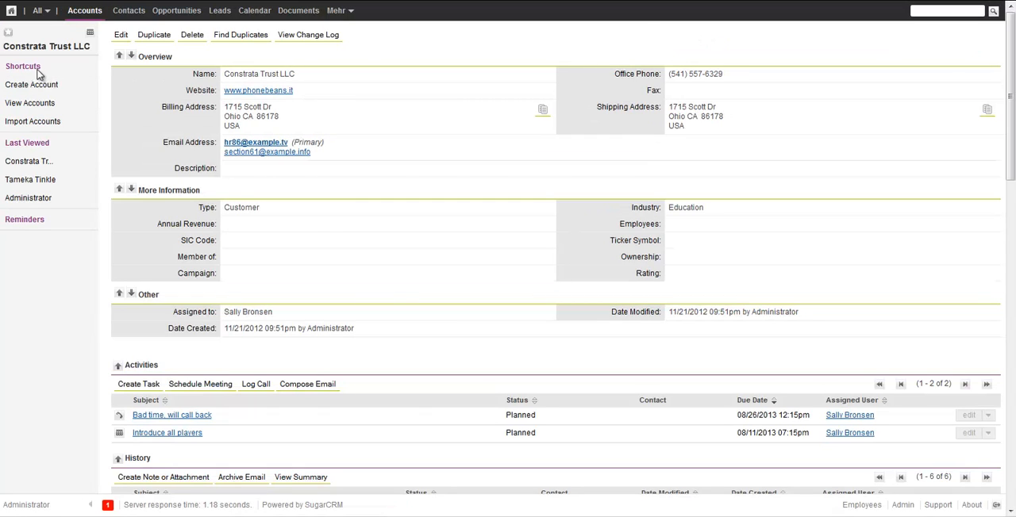
pyautogui.moveTo(32, 162)
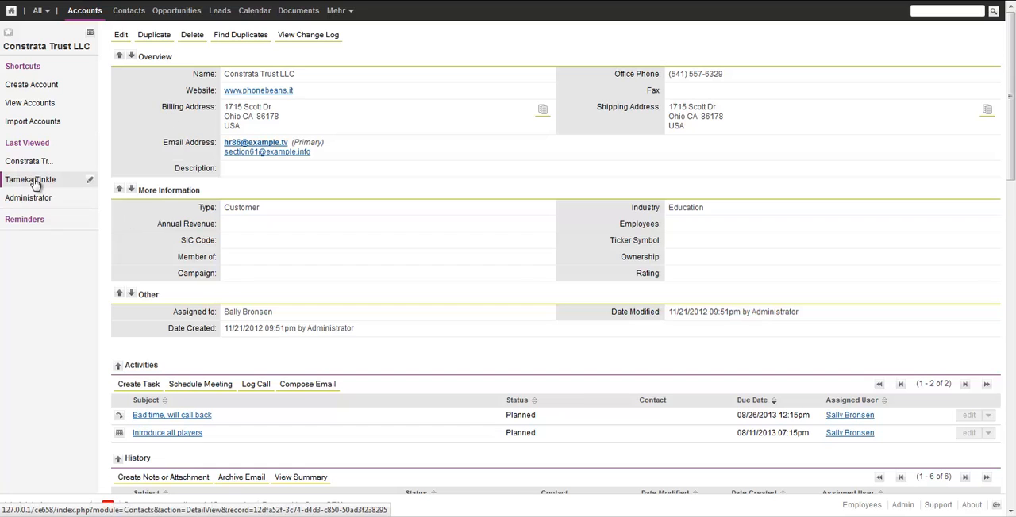
pyautogui.click(30, 179)
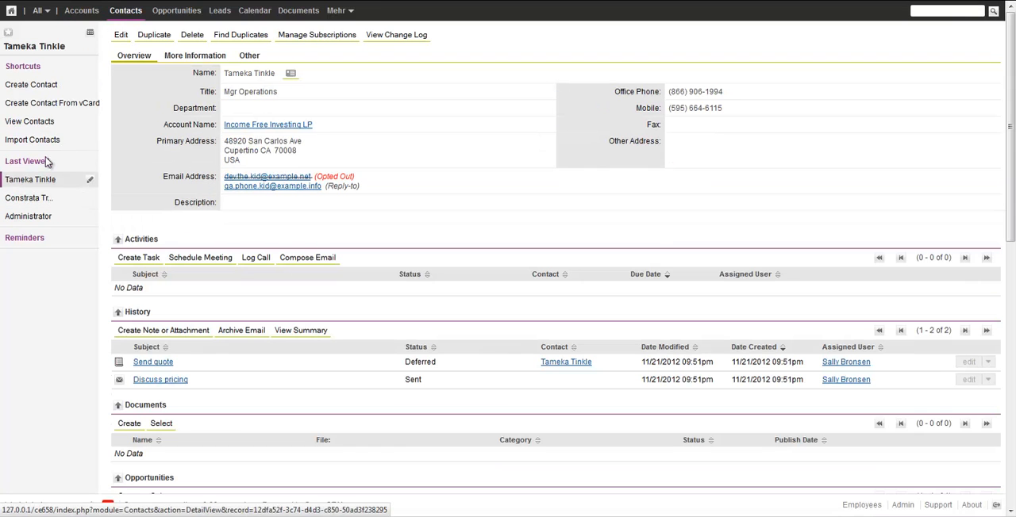
pyautogui.click(247, 56)
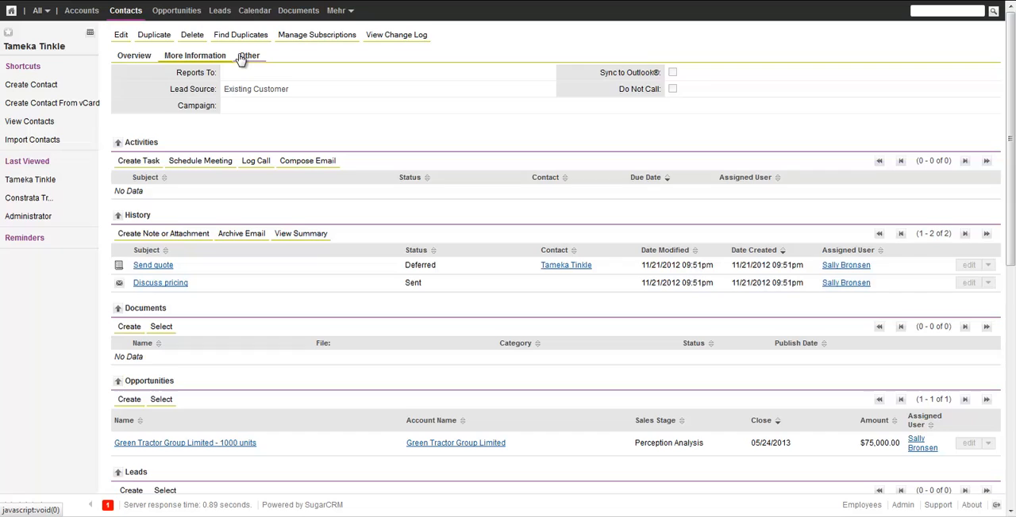
pyautogui.click(247, 56)
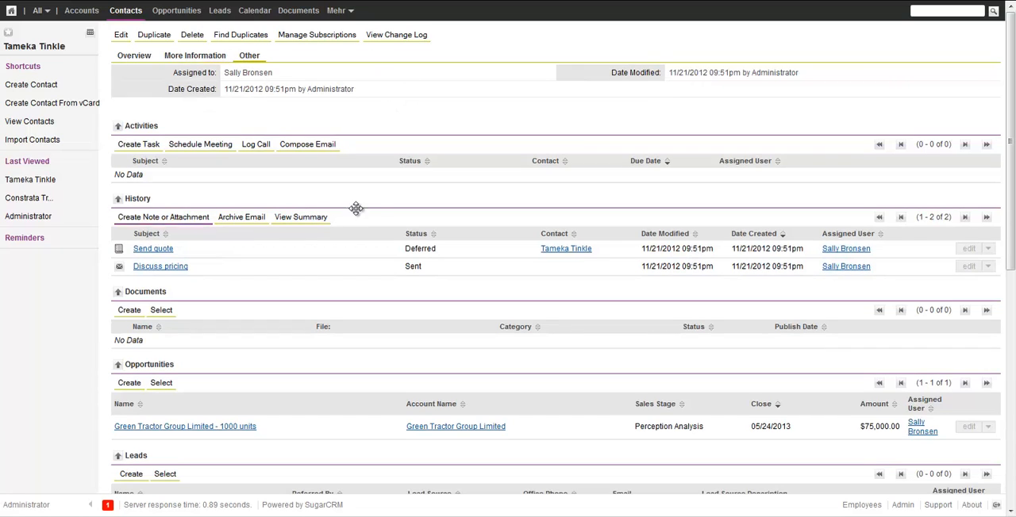
pyautogui.moveTo(82, 54)
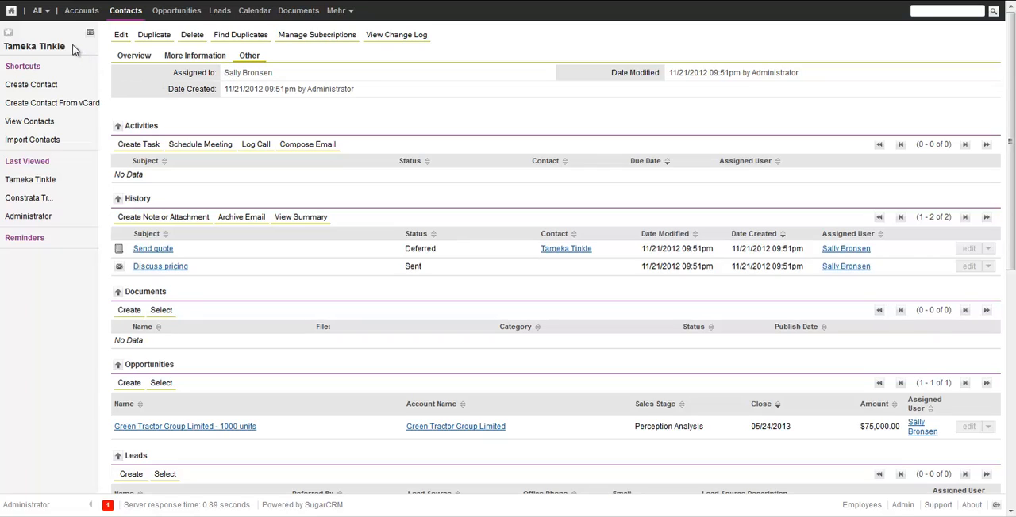
pyautogui.moveTo(16, 44)
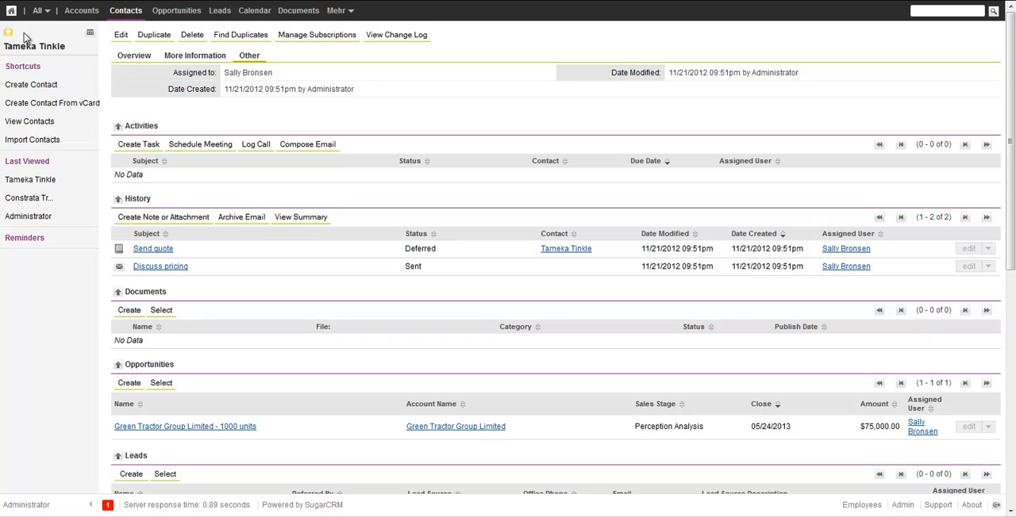
pyautogui.click(125, 13)
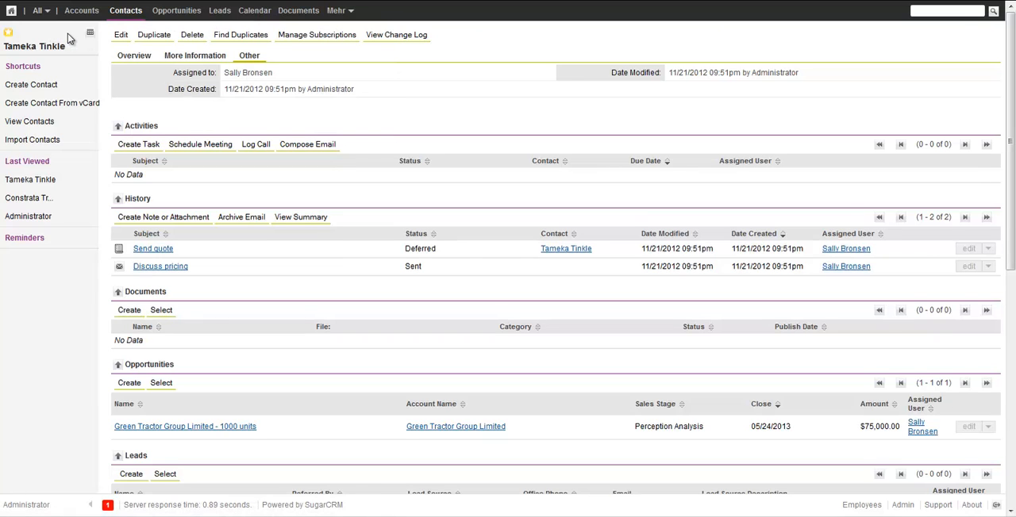
pyautogui.moveTo(82, 35)
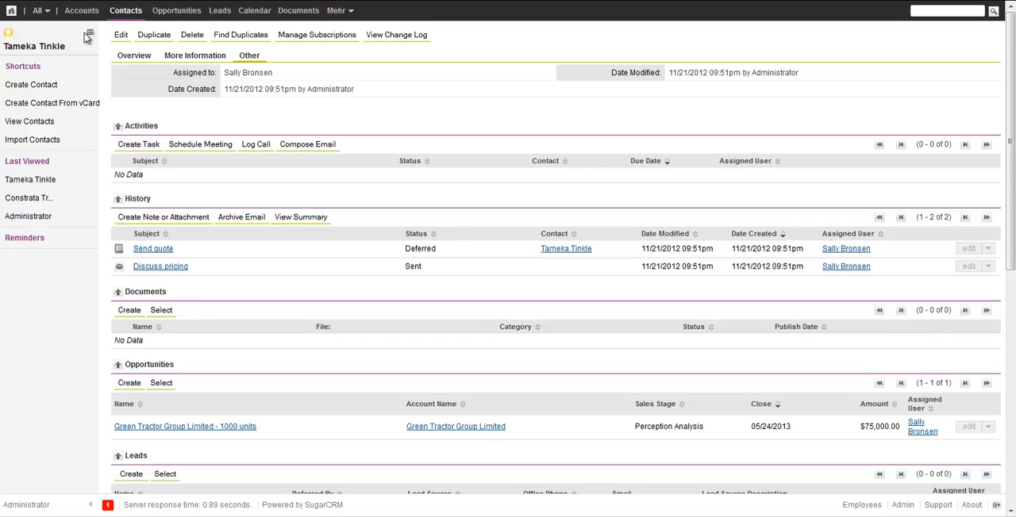
pyautogui.moveTo(72, 35)
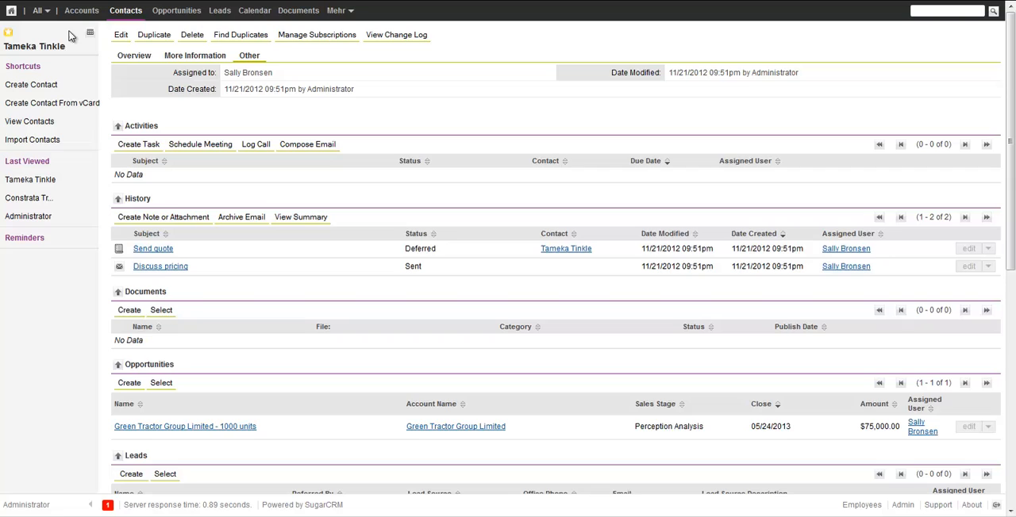
pyautogui.click(133, 54)
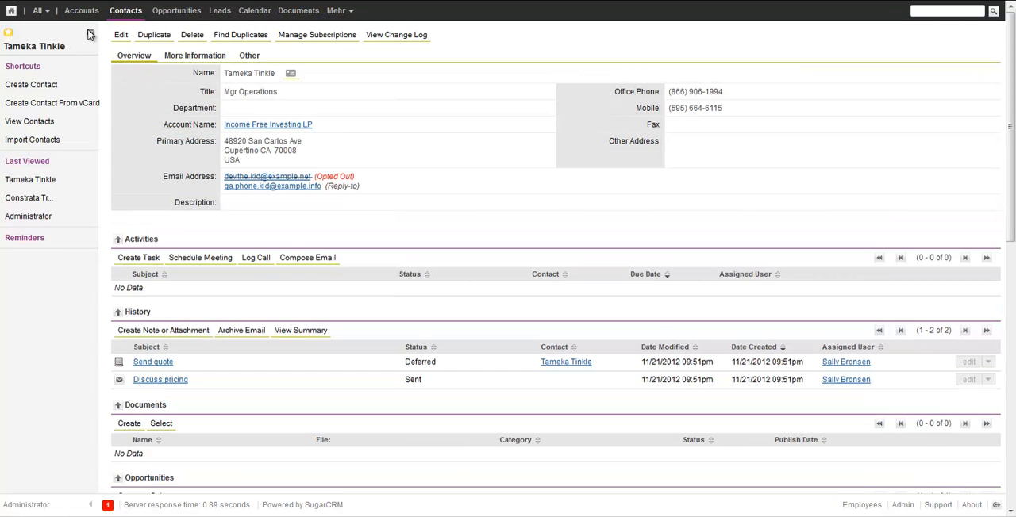
pyautogui.click(89, 32)
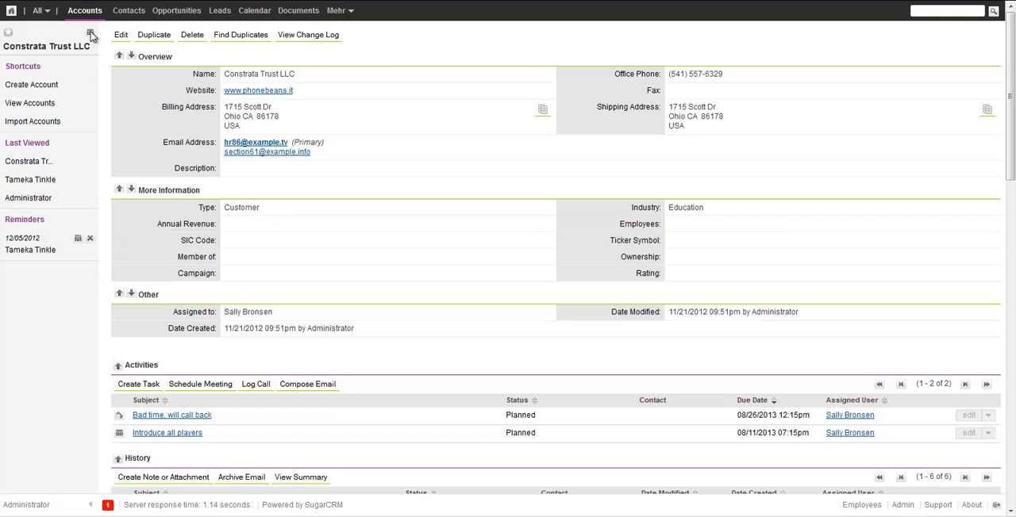
# Add a 23 November reminder for Constrata Trust LLC, delete it, and go back Home
pyautogui.click(89, 30)
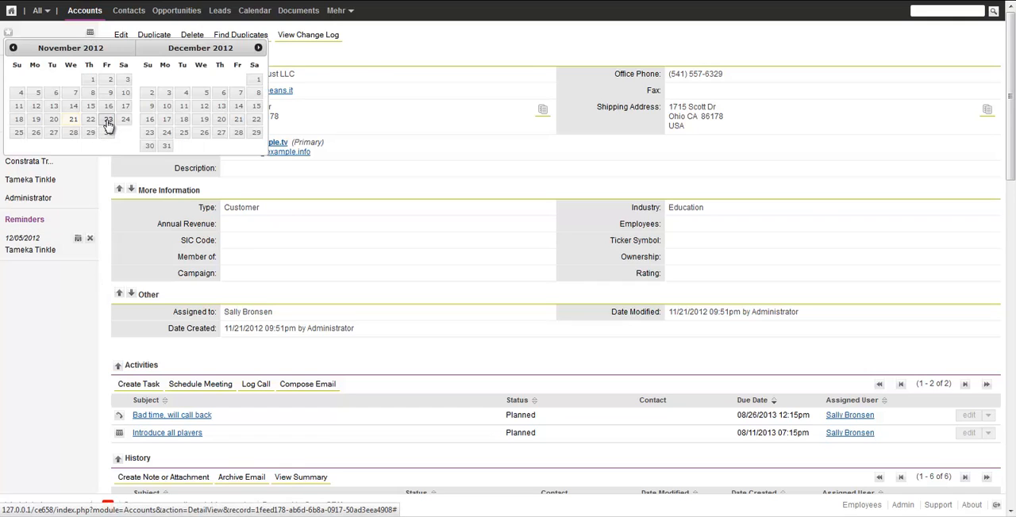
pyautogui.moveTo(108, 124)
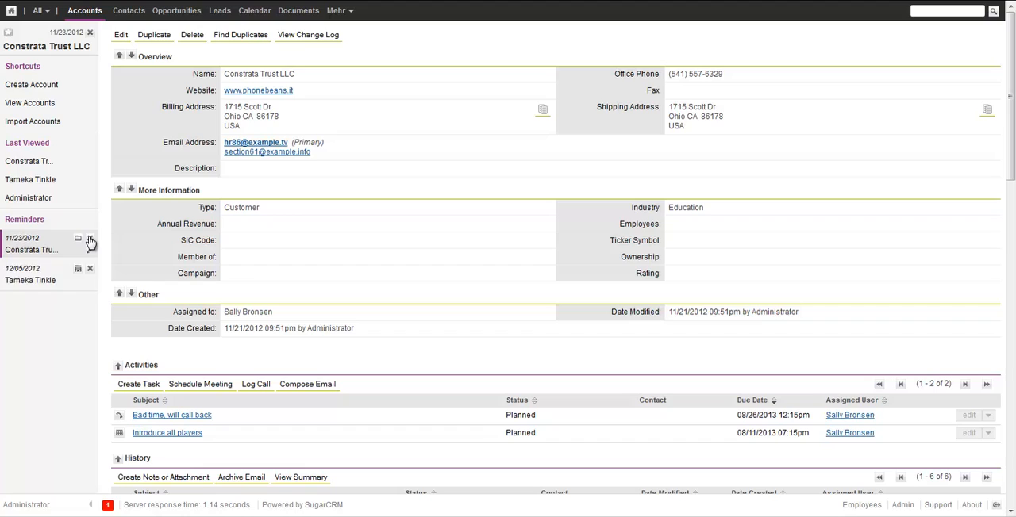
pyautogui.click(89, 238)
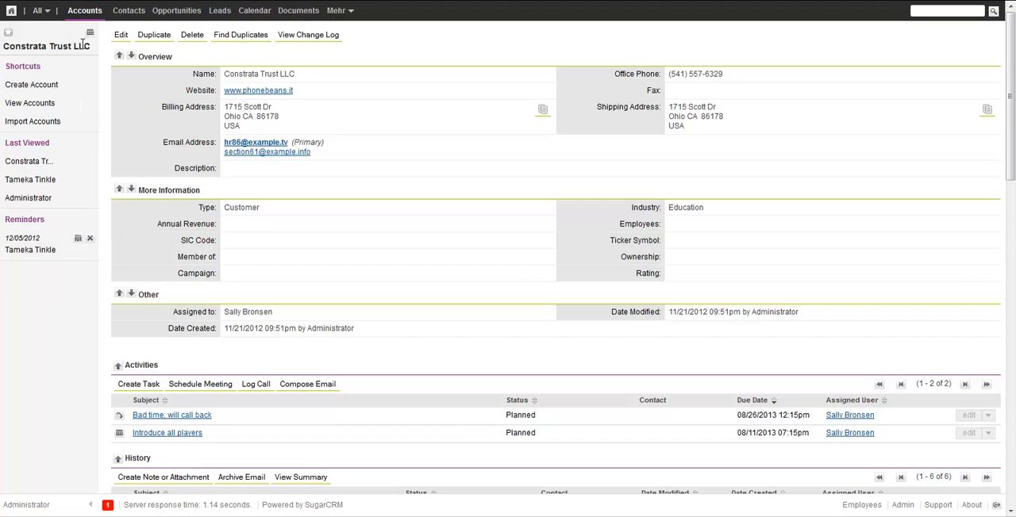
pyautogui.moveTo(527, 253)
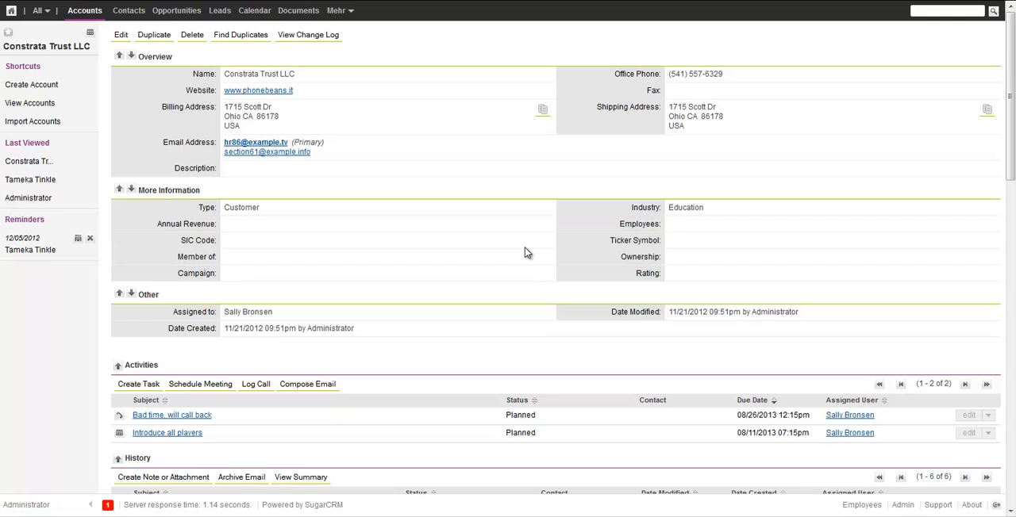
pyautogui.moveTo(51, 11)
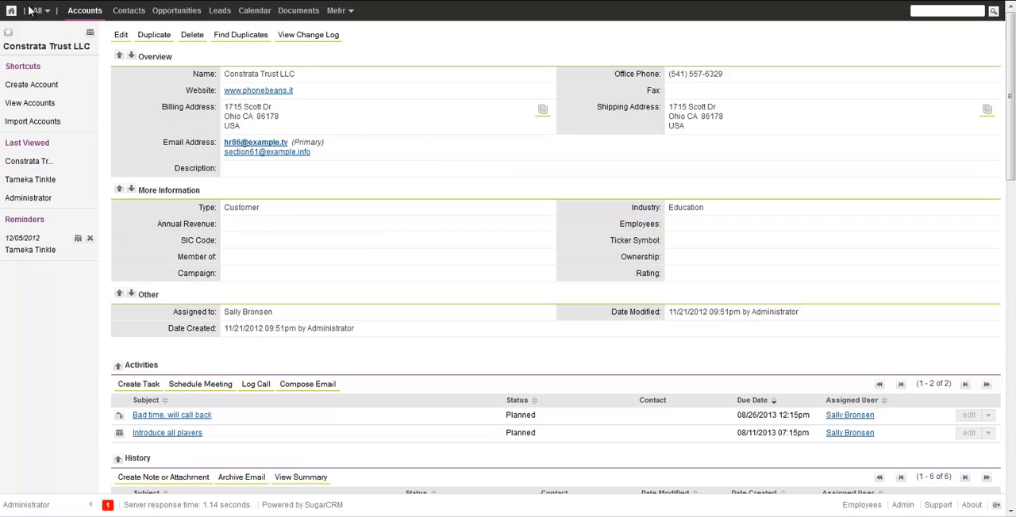
pyautogui.click(10, 10)
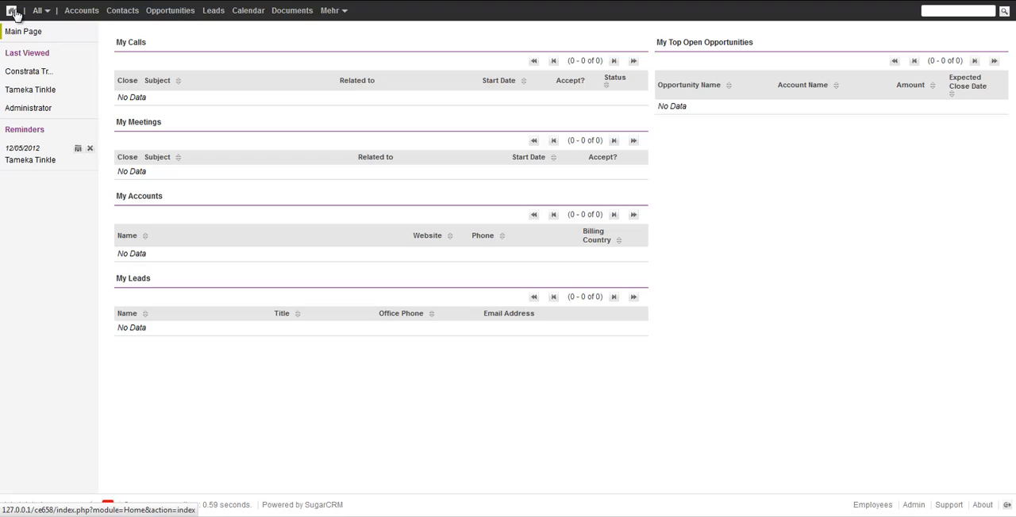
# Move the My Leads dashlet into the right column under My Top Open Opportunities
pyautogui.click(10, 10)
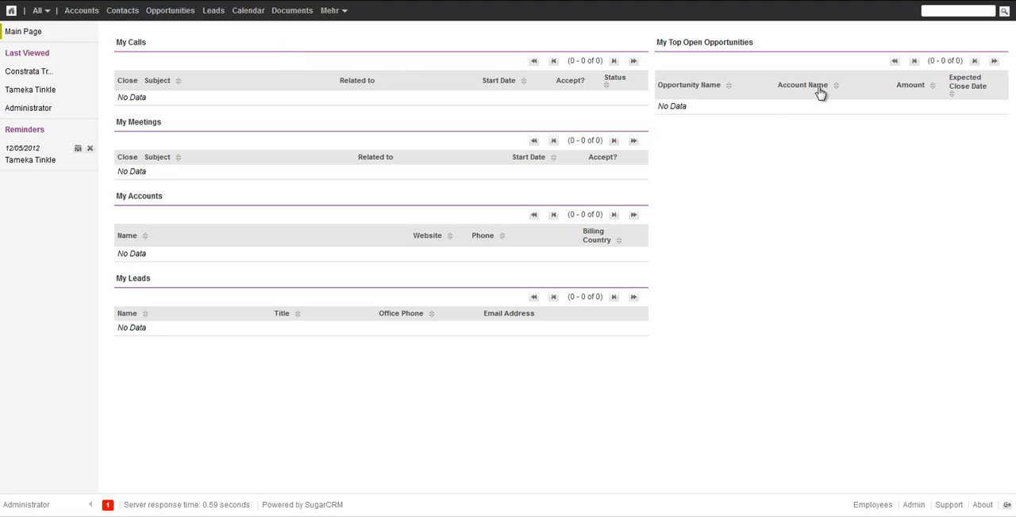
pyautogui.moveTo(641, 46)
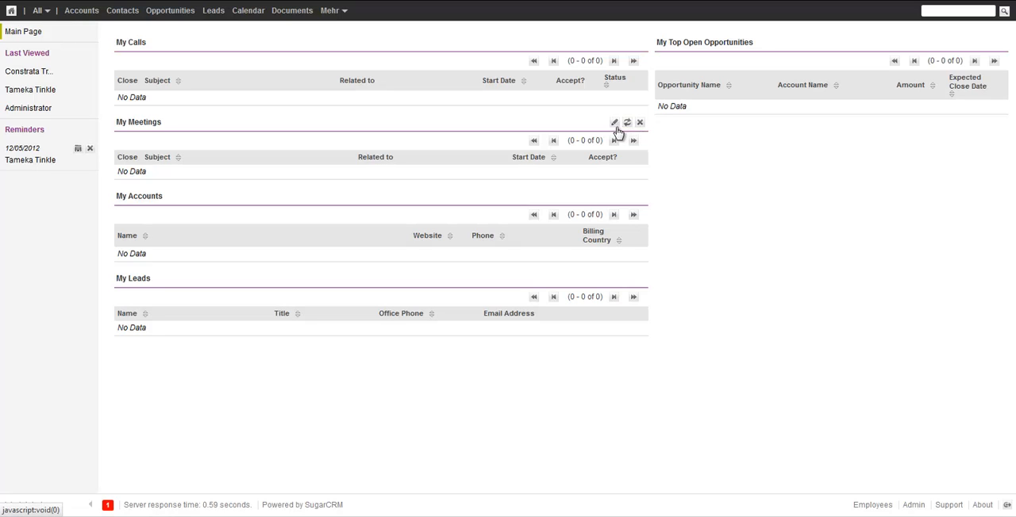
pyautogui.moveTo(390, 163)
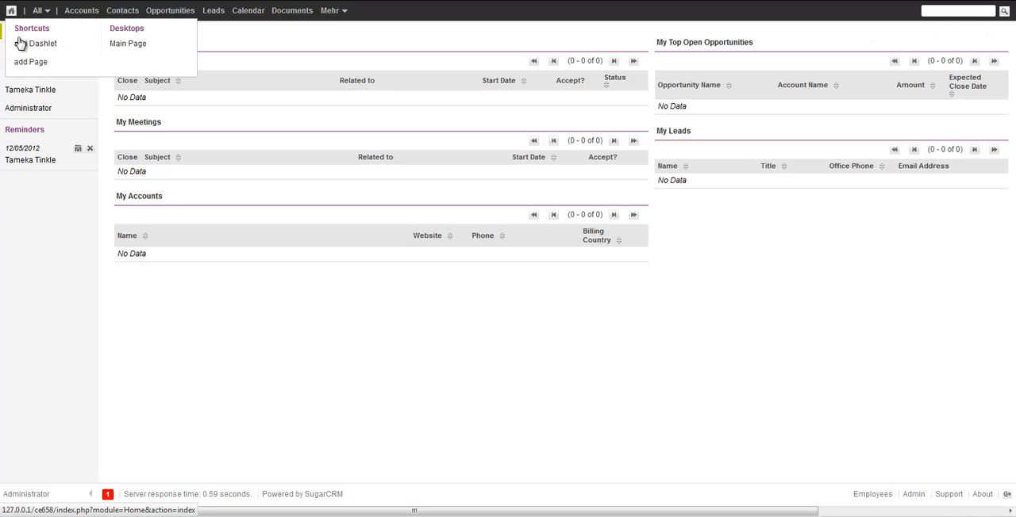
pyautogui.moveTo(44, 44)
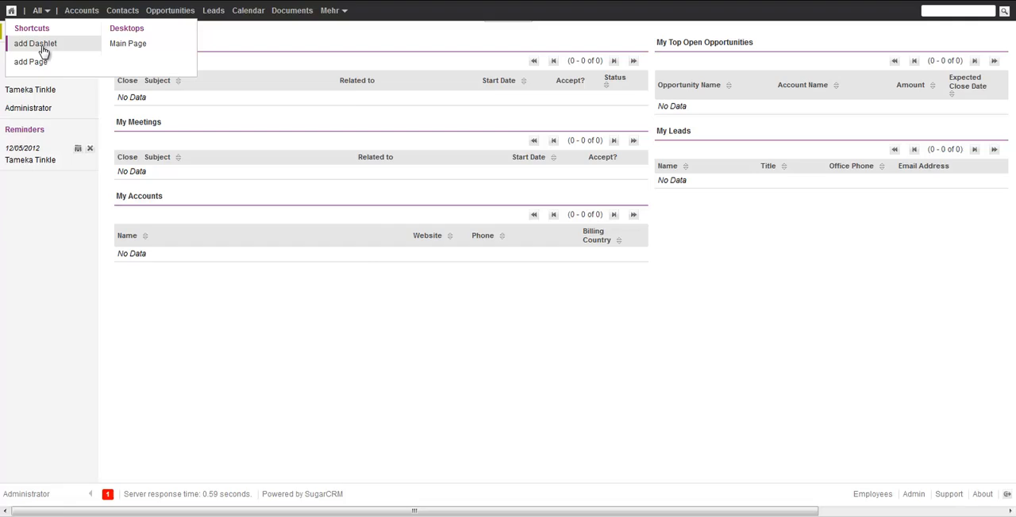
# Bring up the add-dashlet catalog from the logo menu and dismiss it without adding anything
pyautogui.click(45, 41)
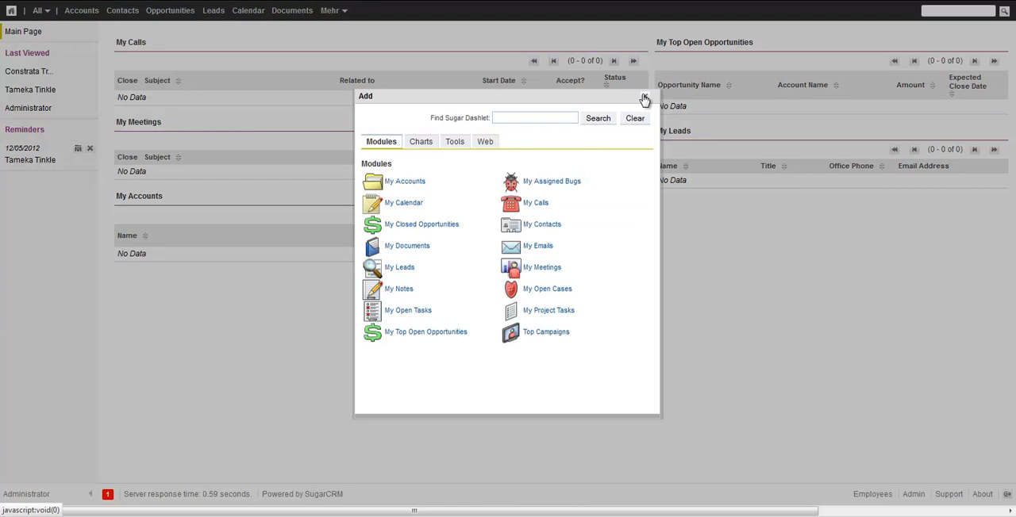
pyautogui.click(645, 96)
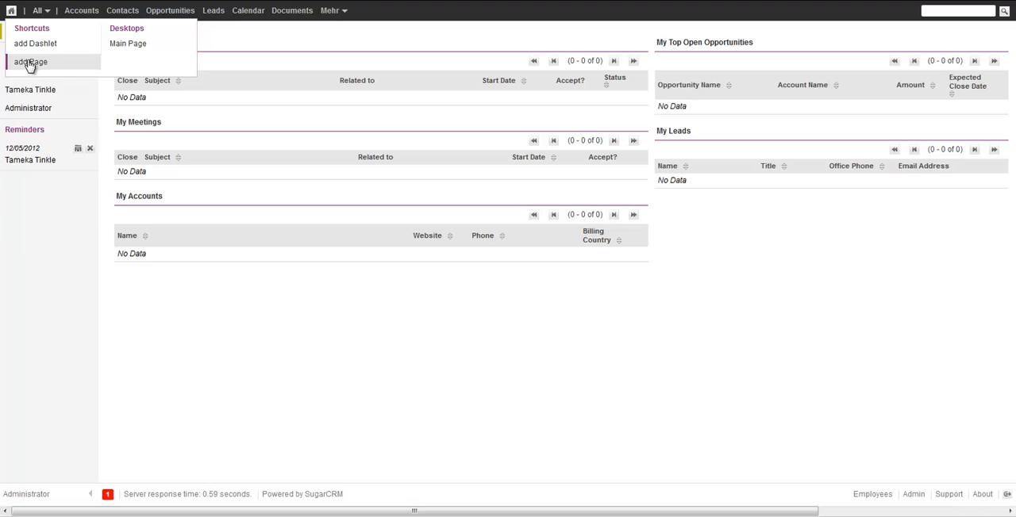
# Create a new one-column dashboard page titled 'Support Page'
pyautogui.click(28, 57)
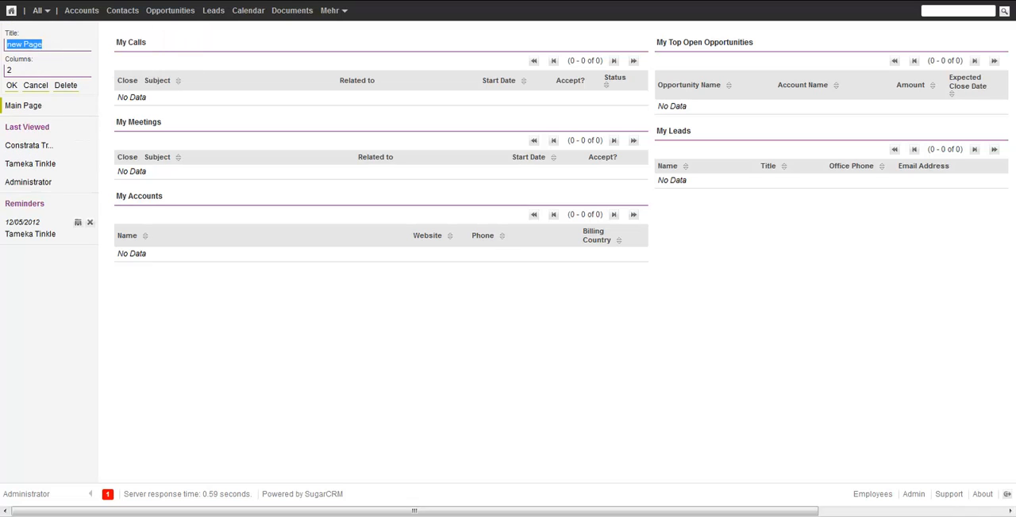
pyautogui.write('Support')
pyautogui.click(48, 70)
pyautogui.write('1')
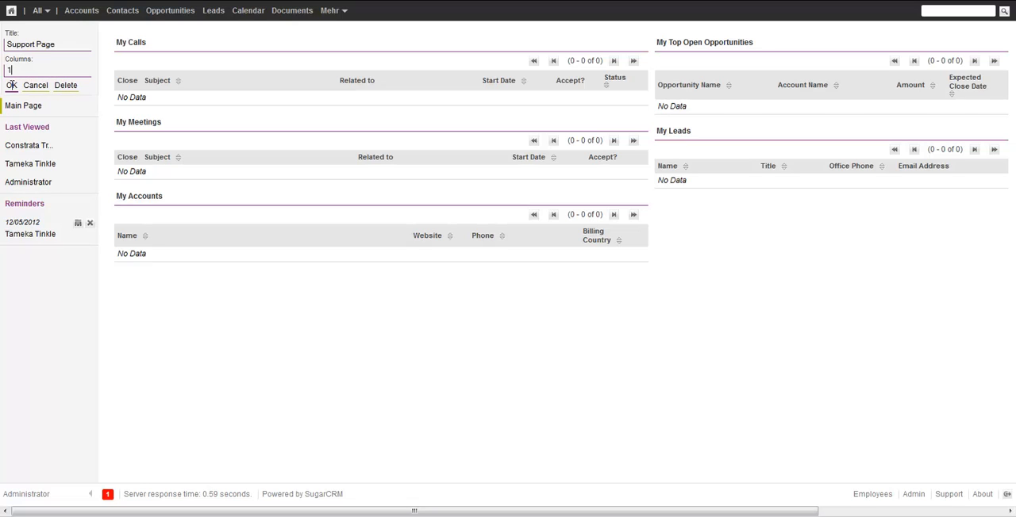
pyautogui.click(9, 86)
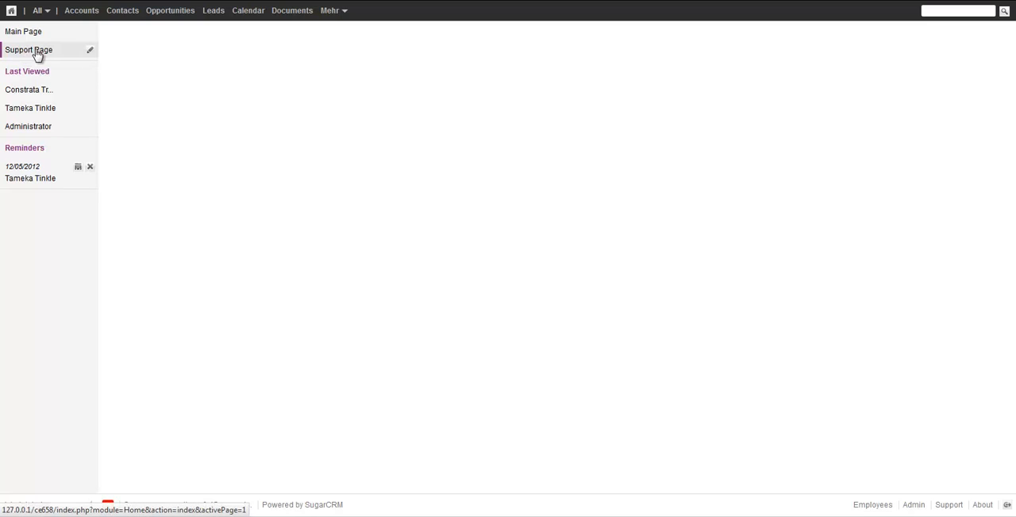
# Add the My Open Cases dashlet to the Support Page from the Modules list and dismiss the Add dialog
pyautogui.click(11, 9)
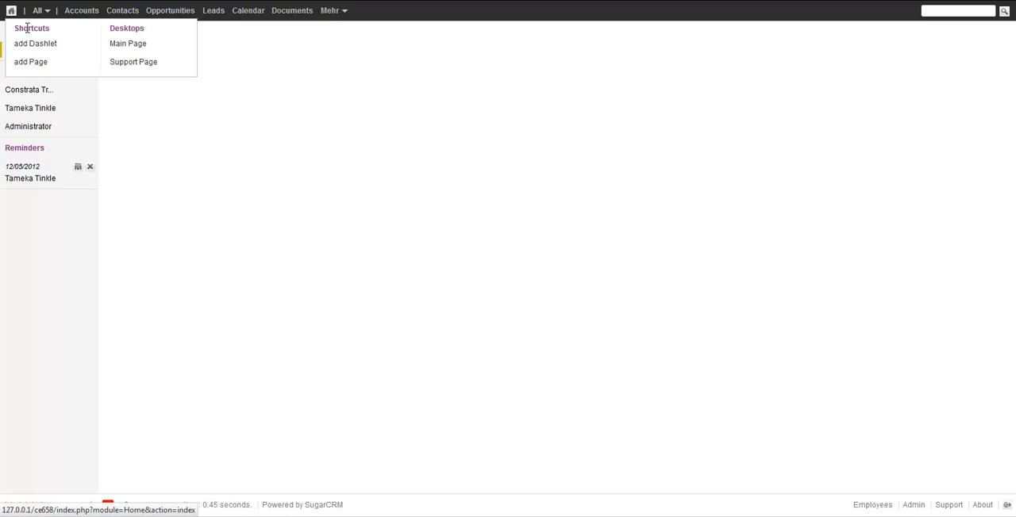
pyautogui.click(35, 43)
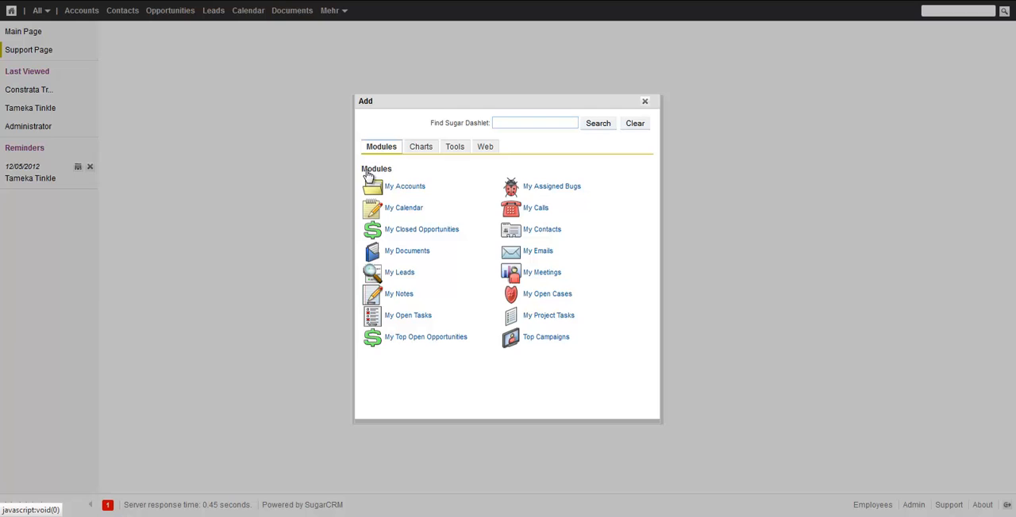
pyautogui.moveTo(574, 292)
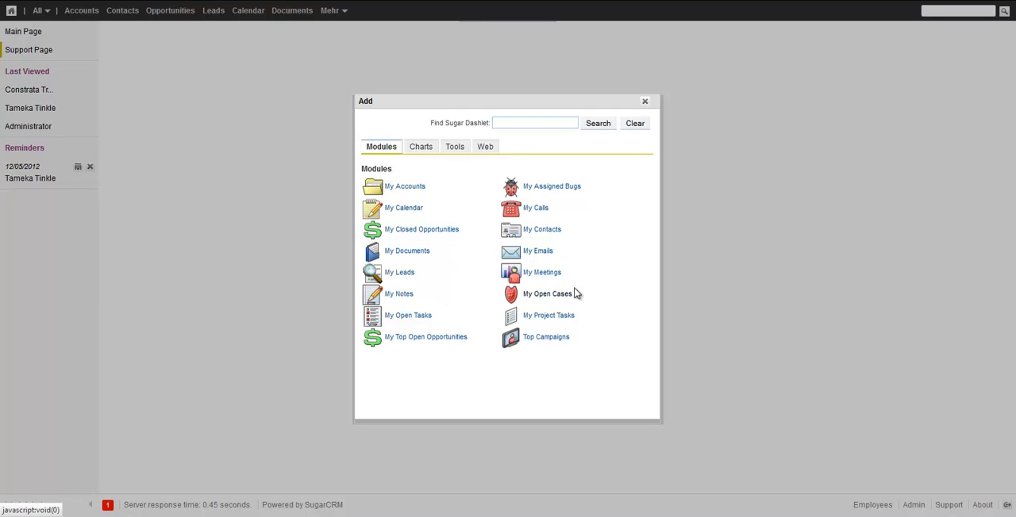
pyautogui.click(546, 294)
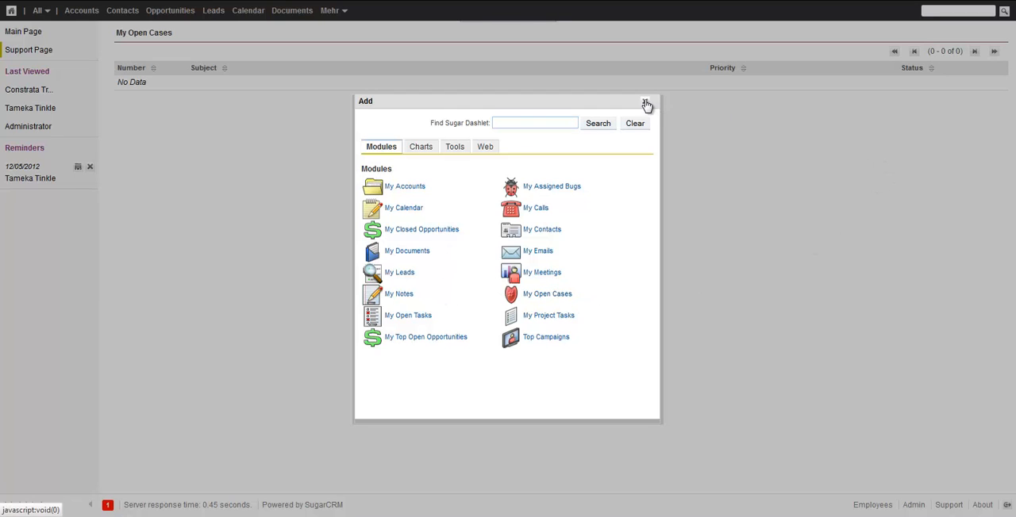
pyautogui.click(646, 104)
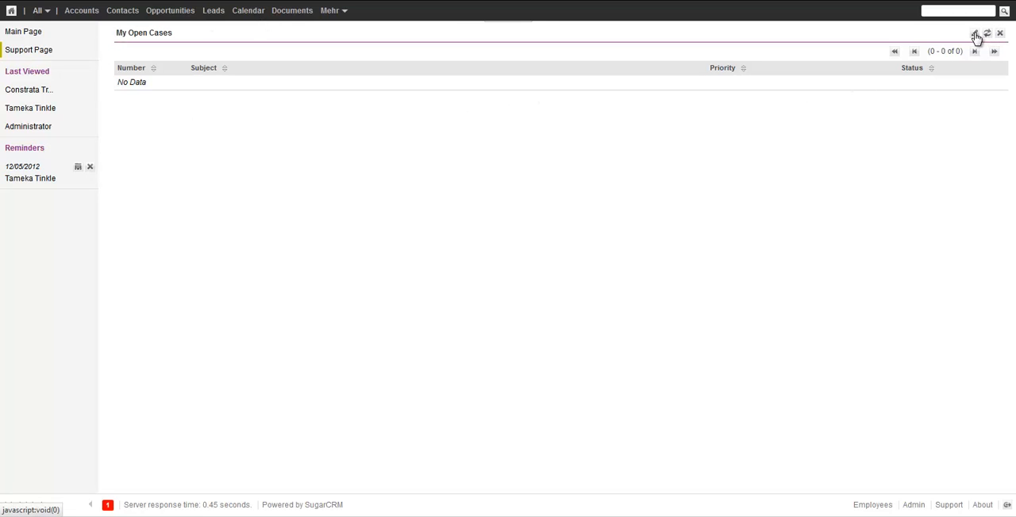
# Configure My Open Cases to include all users' cases and display 10 rows, listing 1-10 of 25
pyautogui.click(974, 33)
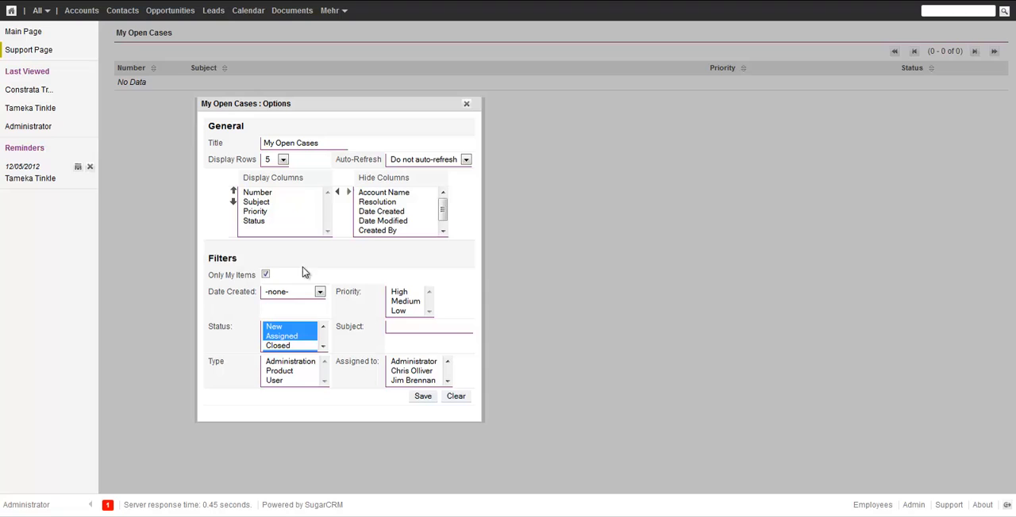
pyautogui.click(267, 274)
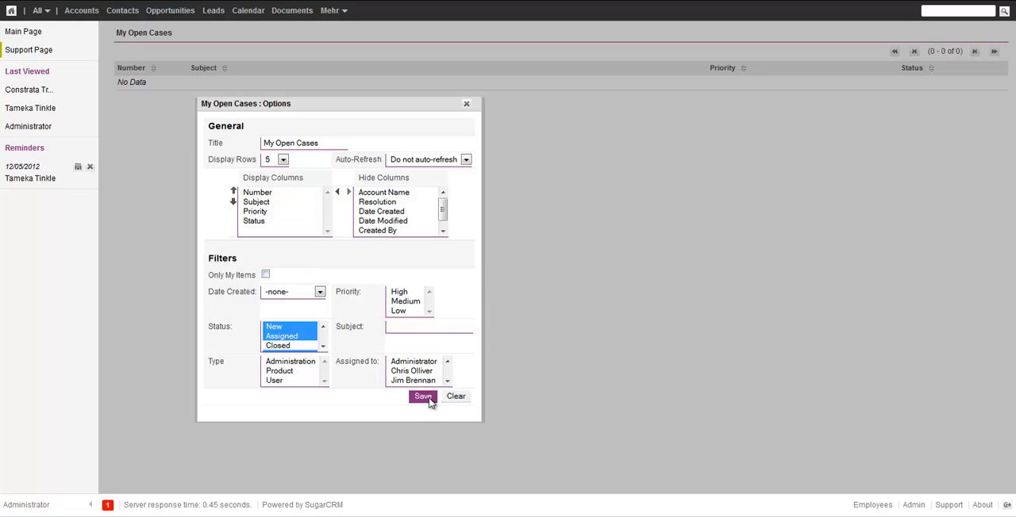
pyautogui.click(422, 397)
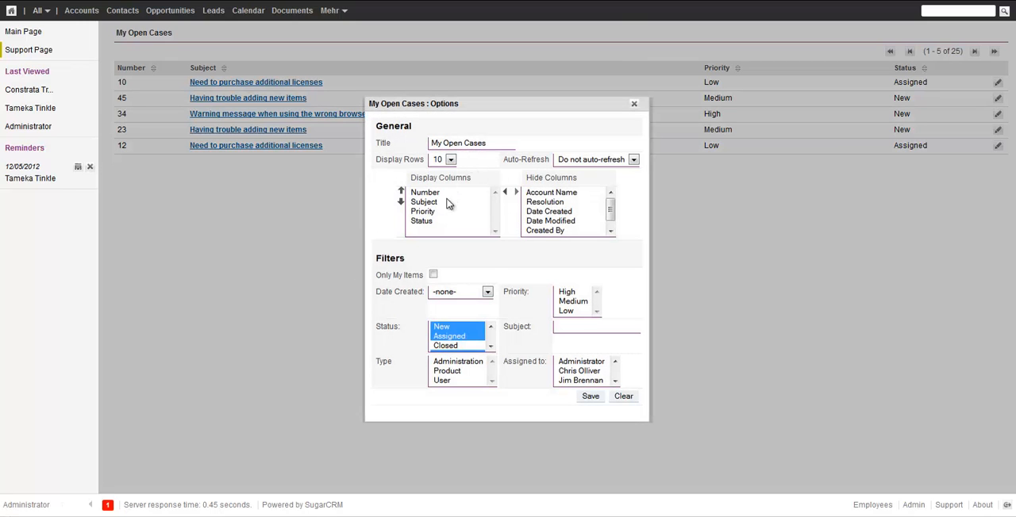
pyautogui.click(635, 103)
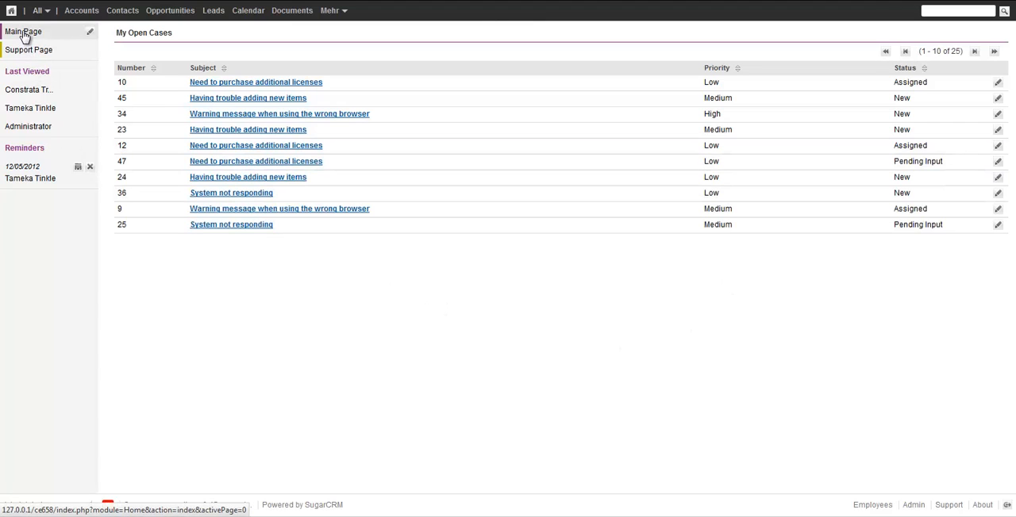
pyautogui.click(23, 35)
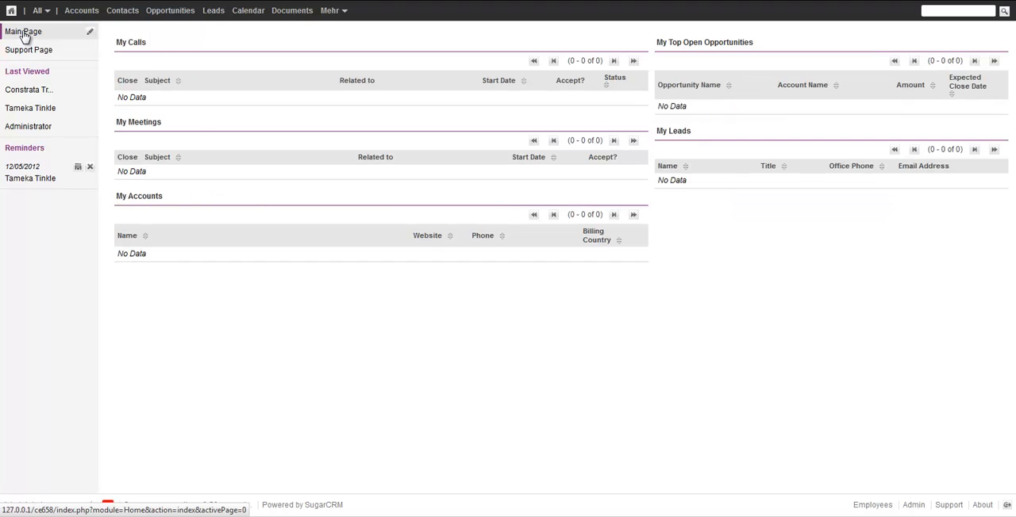
pyautogui.click(30, 50)
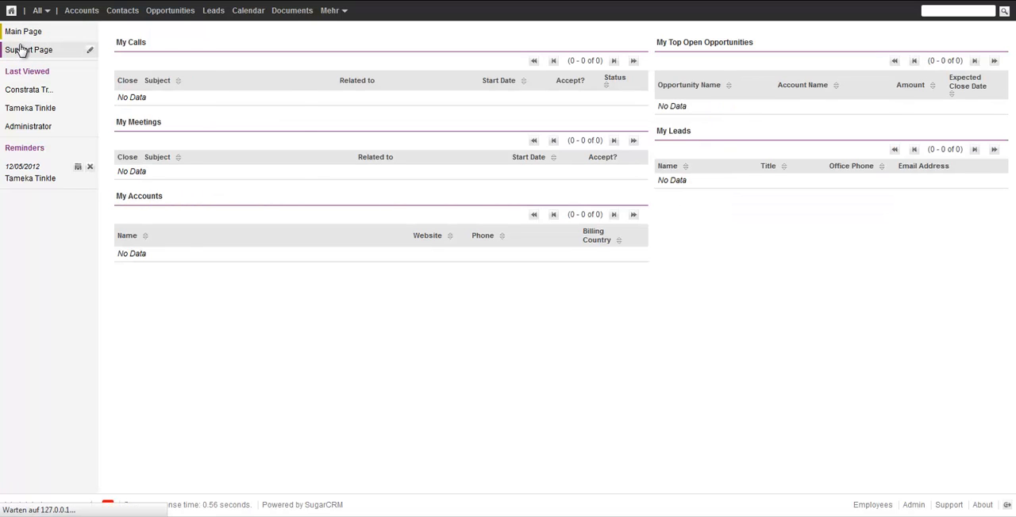
pyautogui.click(9, 11)
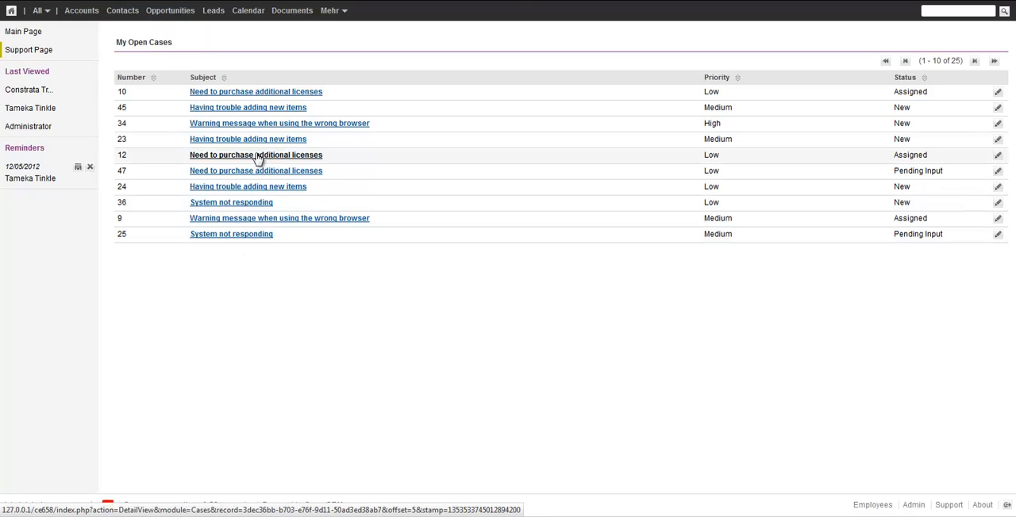
# View the case 'Need to purchase additional licenses', then return via the logo menu toward Support Page
pyautogui.click(256, 156)
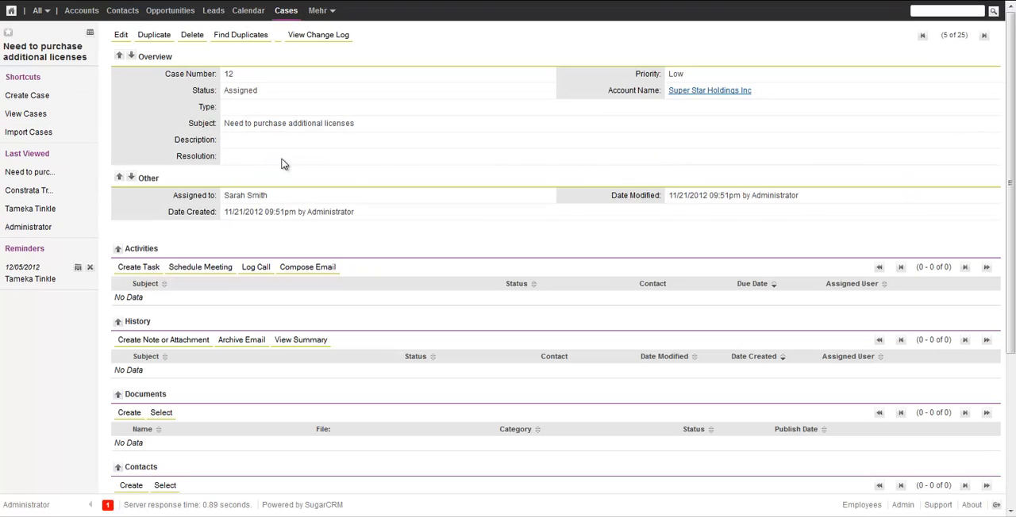
pyautogui.moveTo(270, 322)
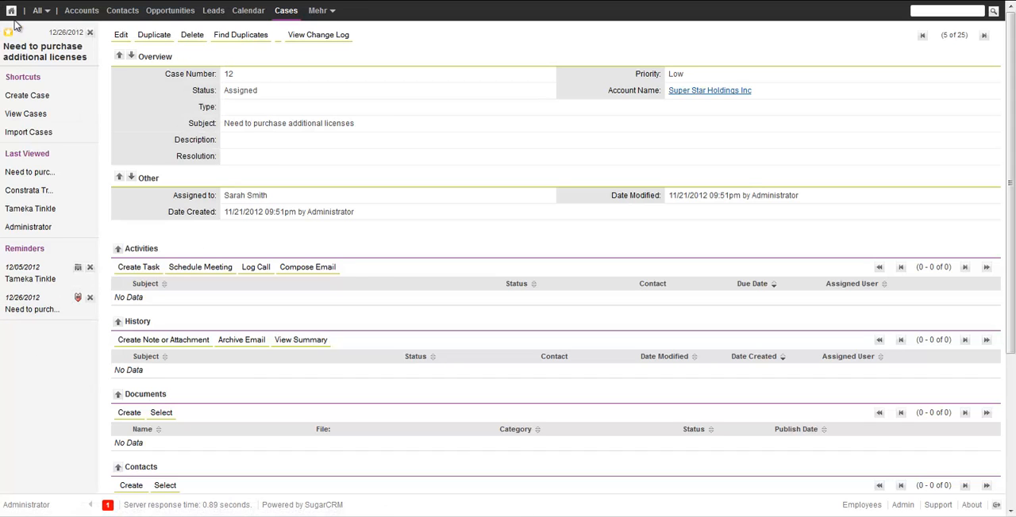
pyautogui.click(11, 12)
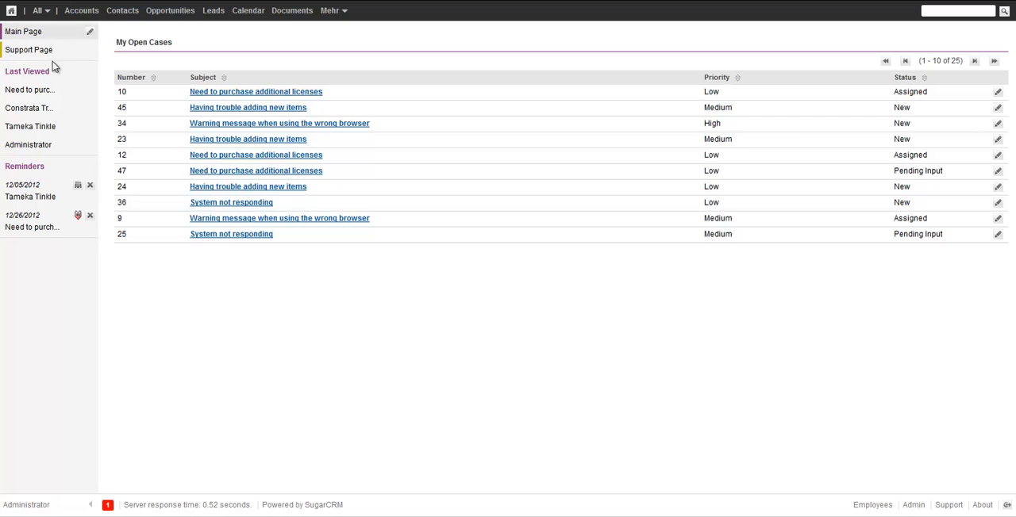
# View case 45 about trouble adding new items from the My Open Cases dashlet
pyautogui.click(10, 9)
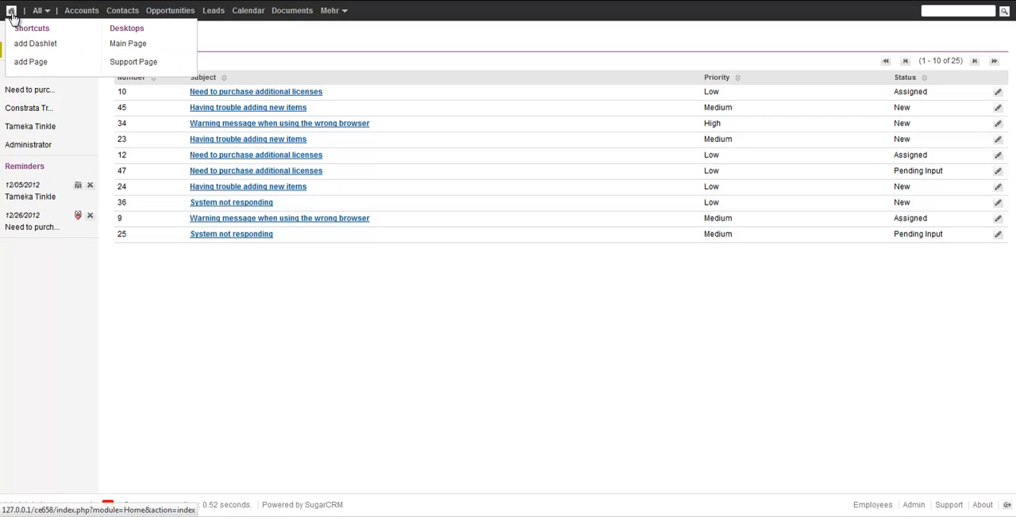
pyautogui.moveTo(152, 47)
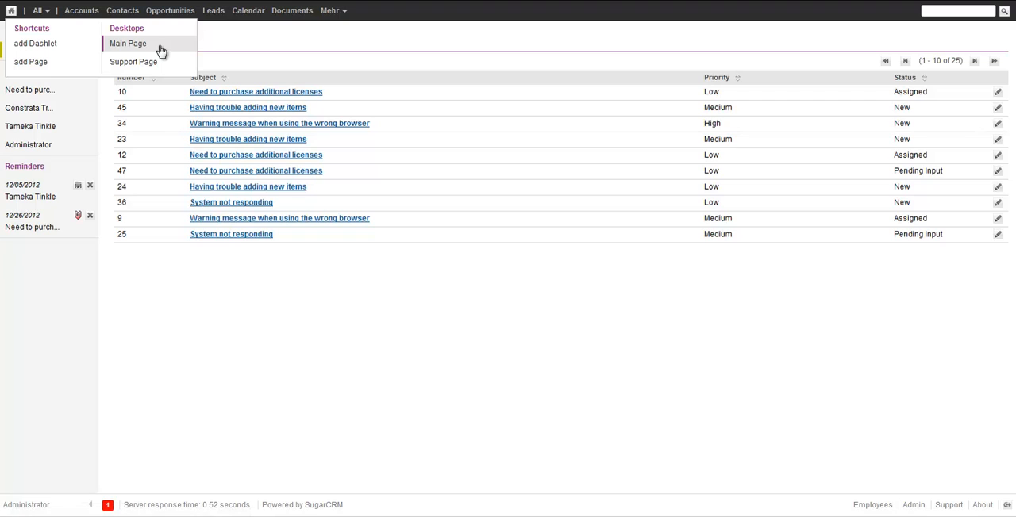
pyautogui.click(137, 43)
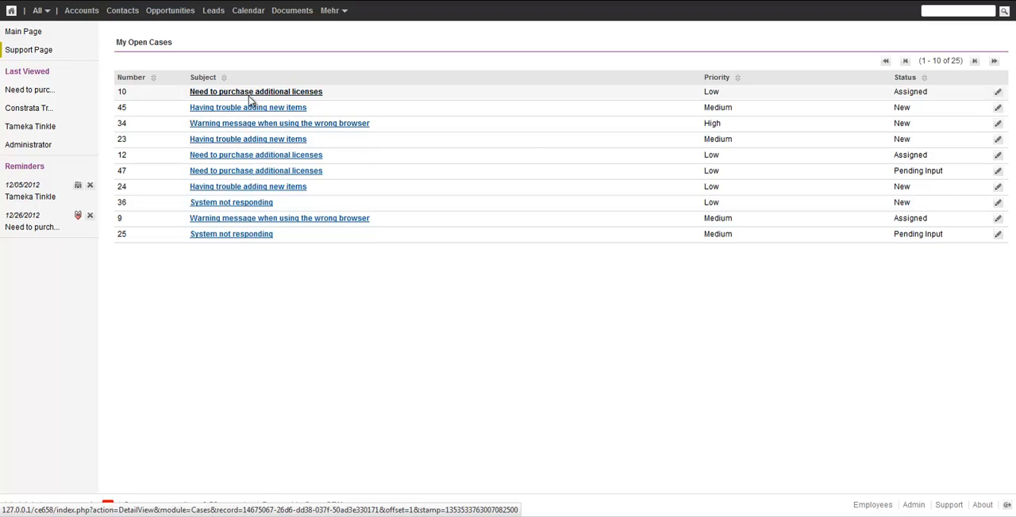
pyautogui.click(247, 108)
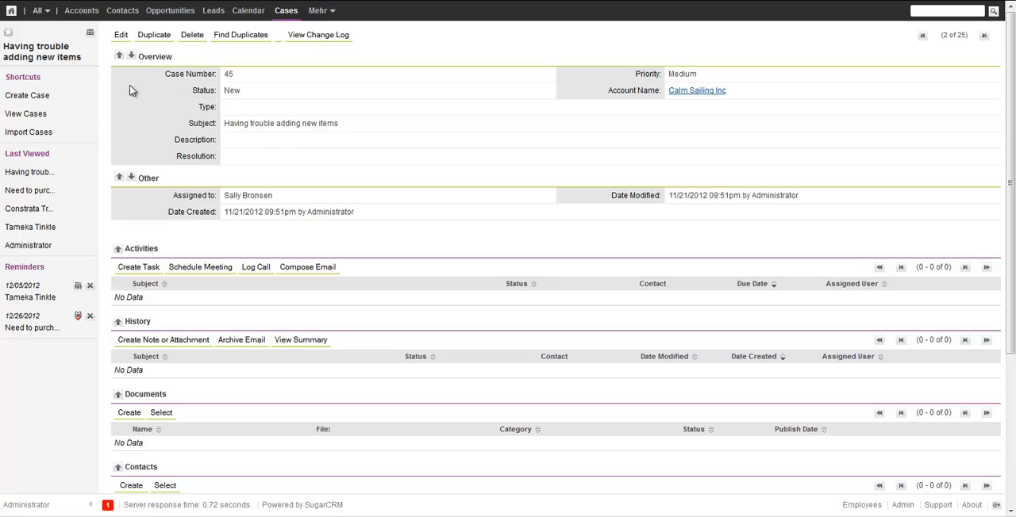
# Switch back to the Main Page dashboard via Desktops in the home menu
pyautogui.click(10, 12)
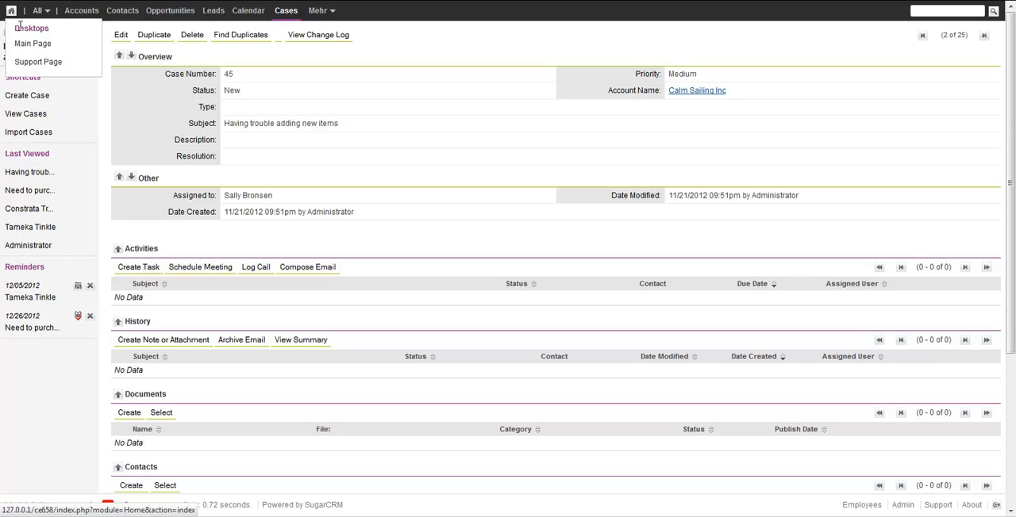
pyautogui.click(10, 11)
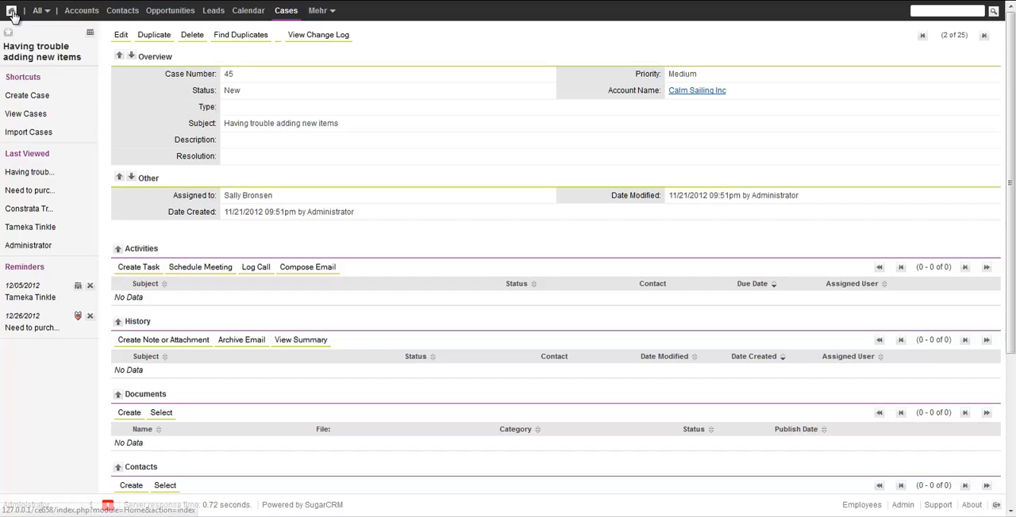
pyautogui.click(10, 14)
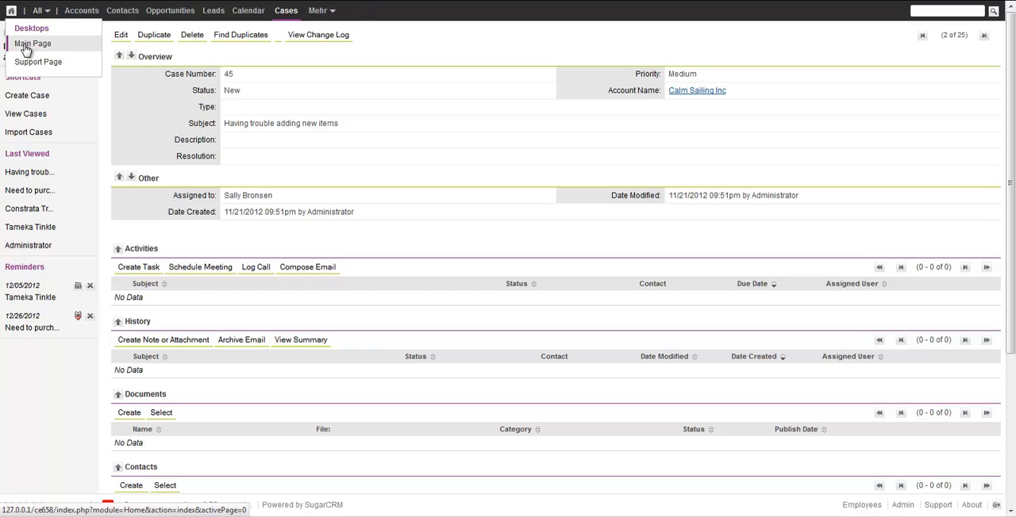
pyautogui.click(38, 41)
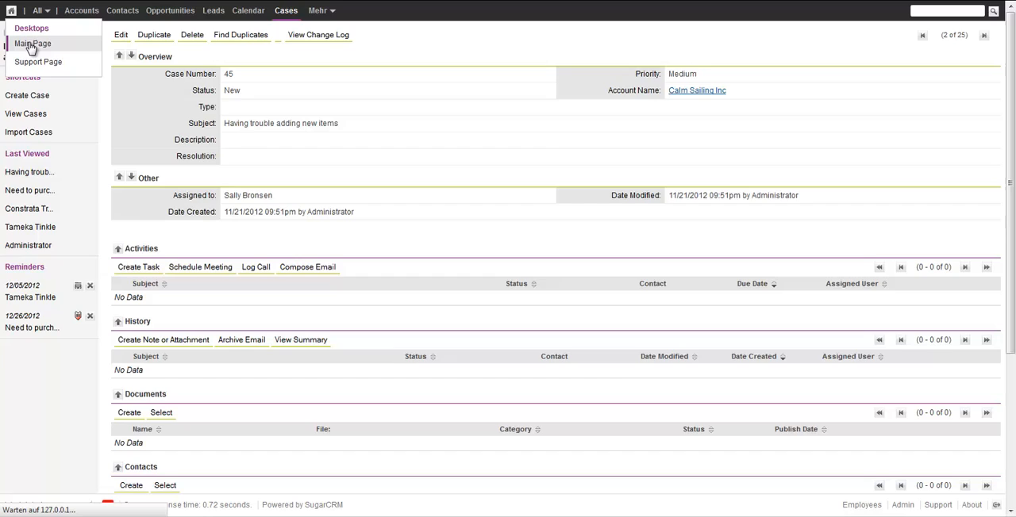
pyautogui.click(32, 37)
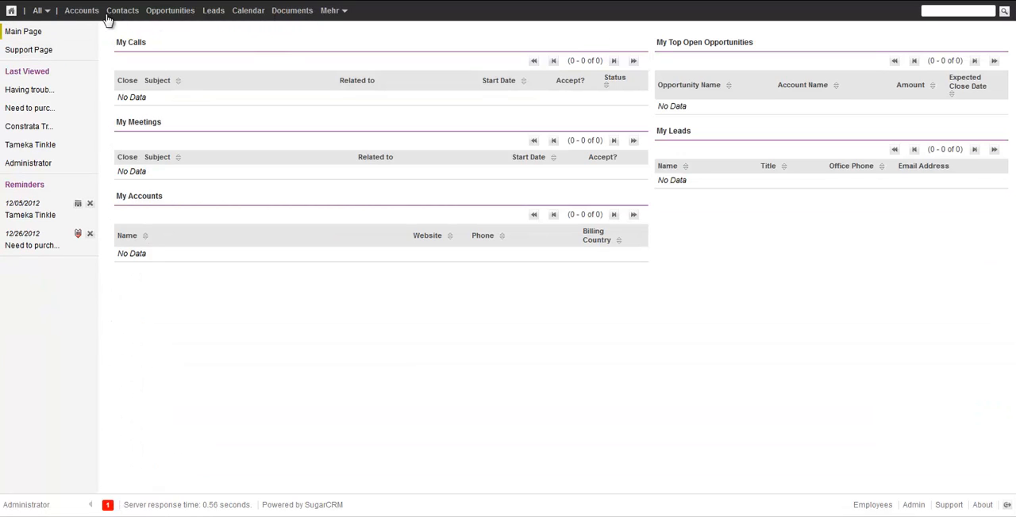
pyautogui.click(9, 10)
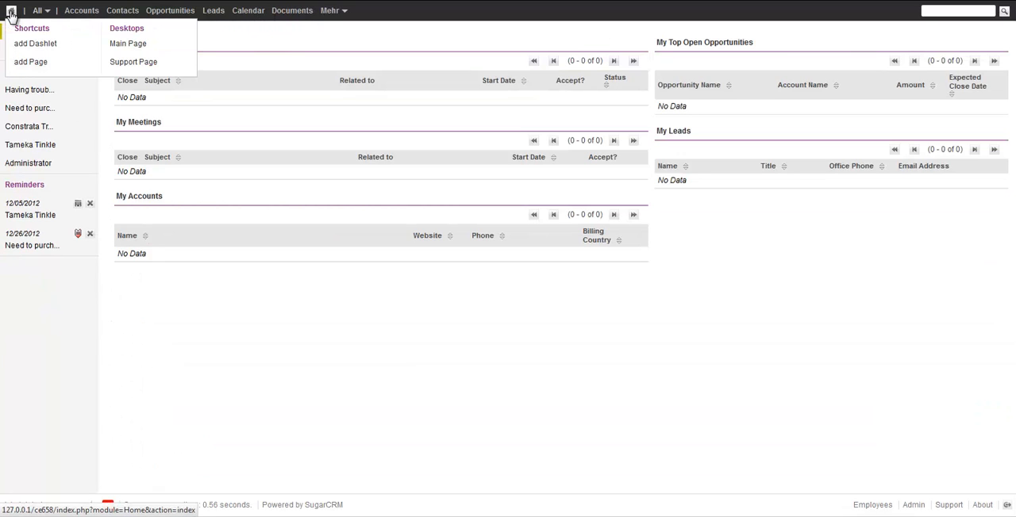
pyautogui.click(318, 330)
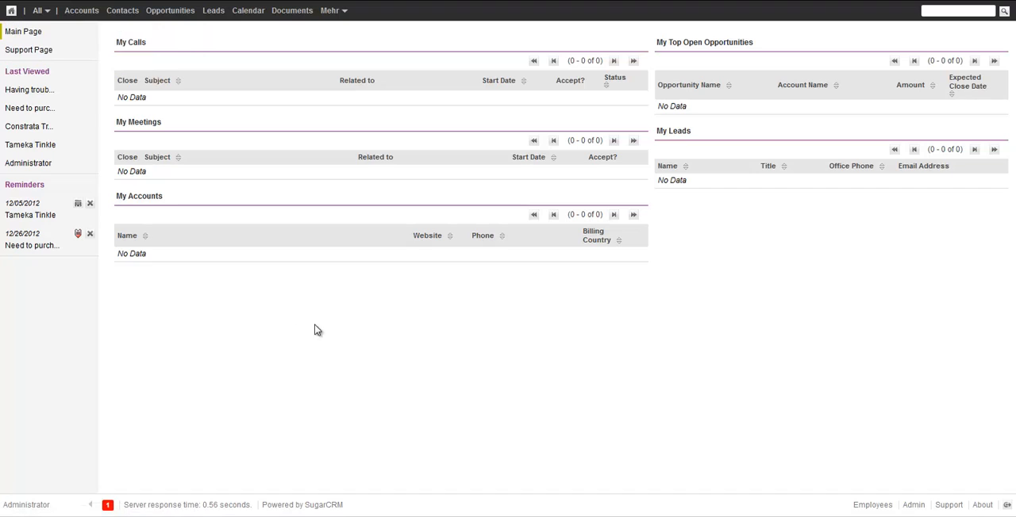
pyautogui.moveTo(428, 401)
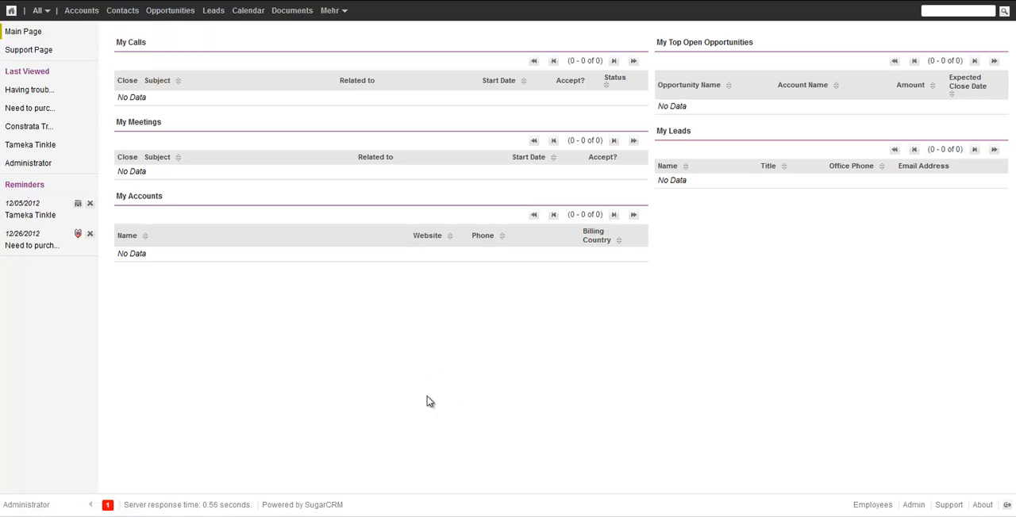
pyautogui.moveTo(622, 344)
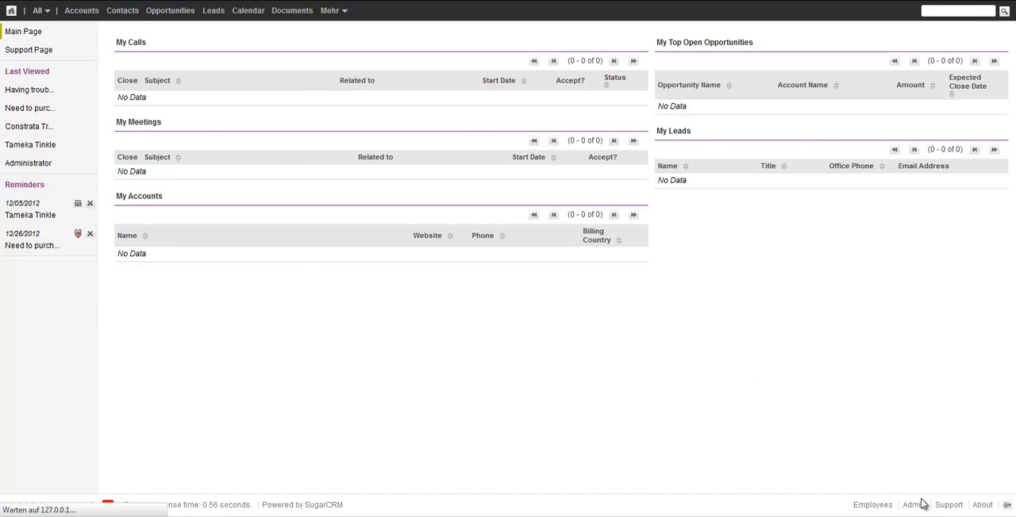
pyautogui.click(911, 504)
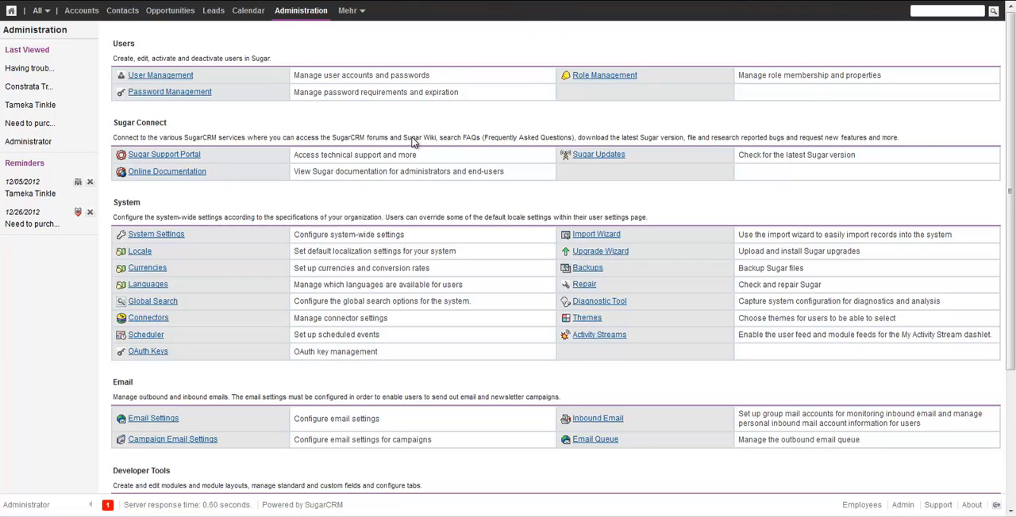
pyautogui.moveTo(584, 285)
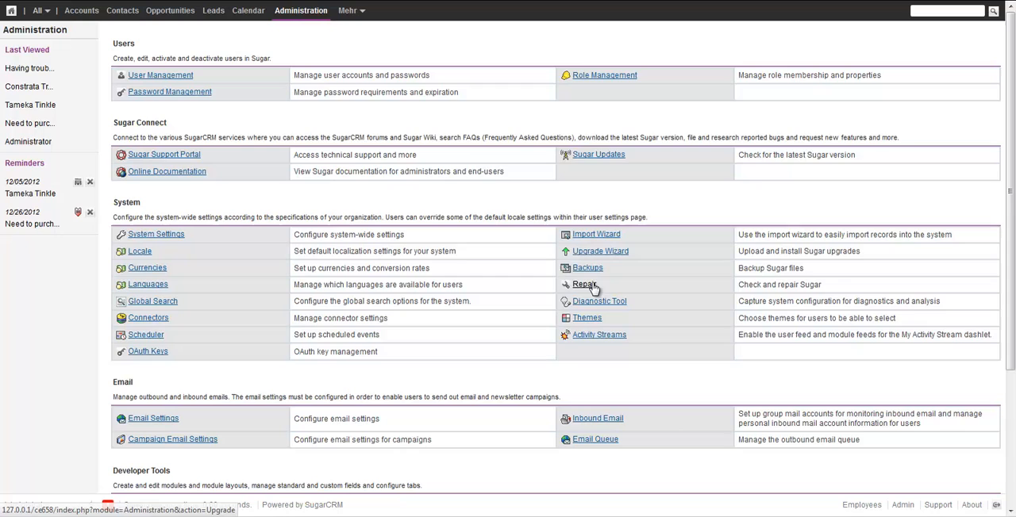
pyautogui.click(581, 284)
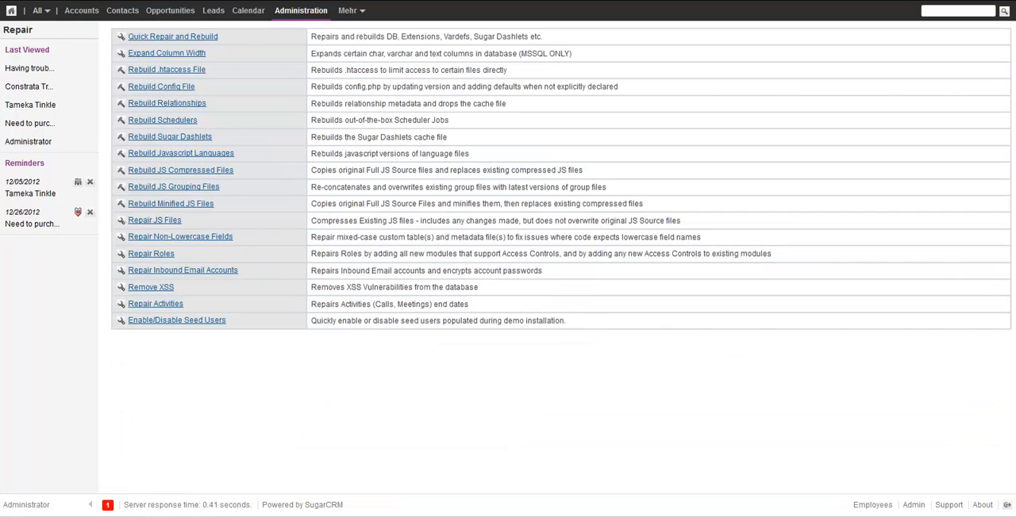
pyautogui.click(10, 13)
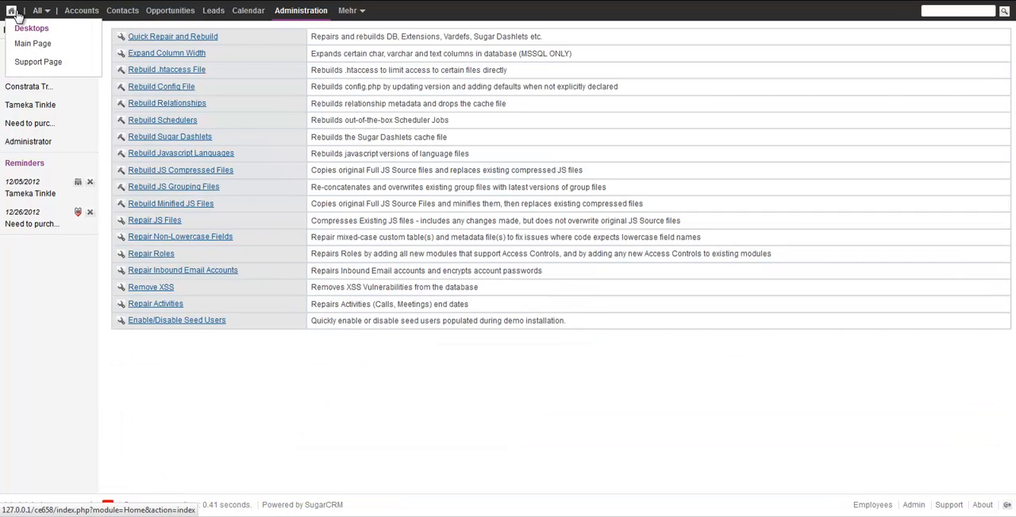
pyautogui.click(32, 43)
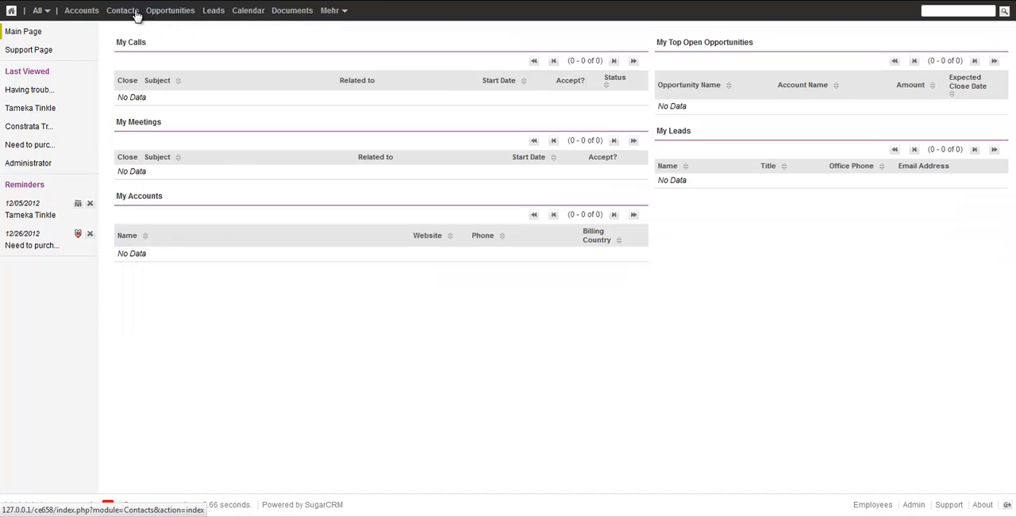
pyautogui.click(124, 9)
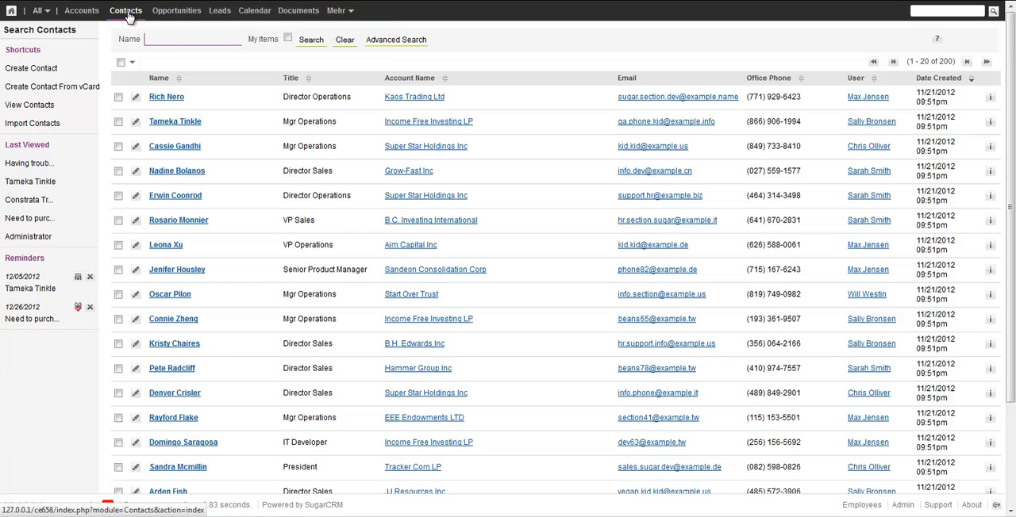
pyautogui.click(127, 10)
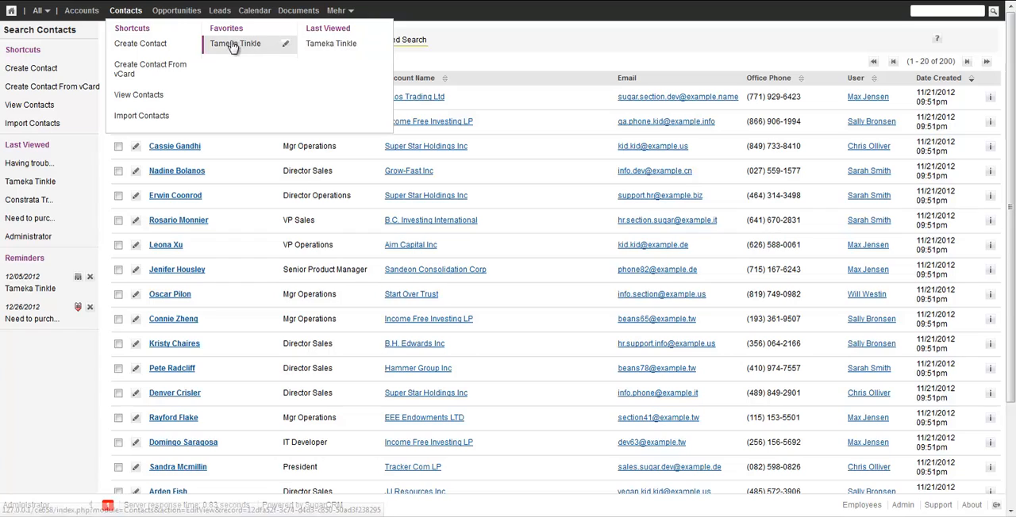
pyautogui.moveTo(337, 48)
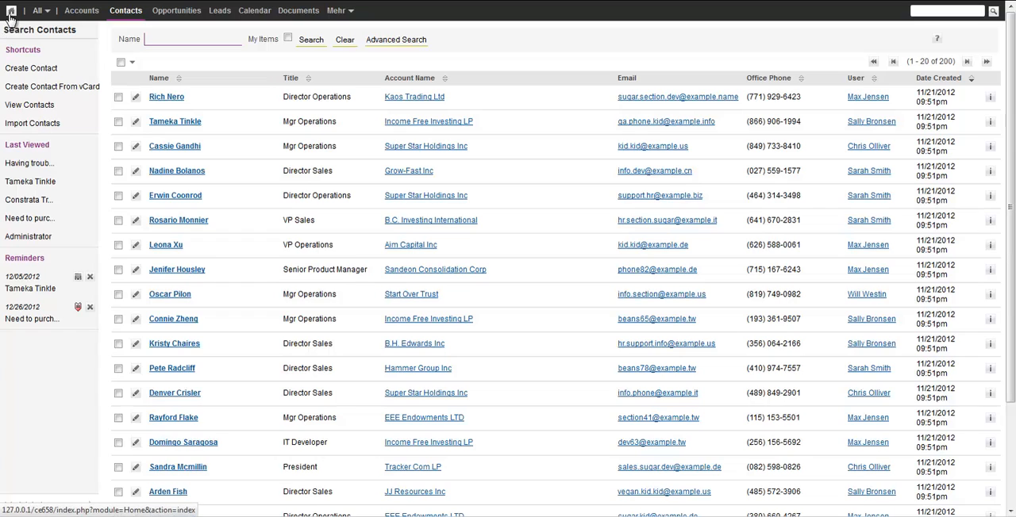
pyautogui.click(9, 10)
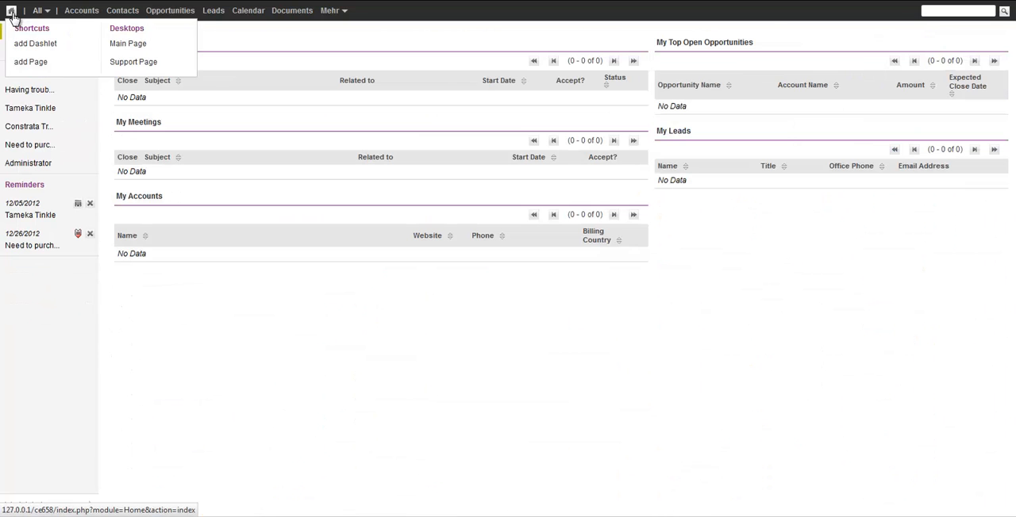
# Remove the 12/26/2012 reminder about purchasing licenses, leaving only the 12/05/2012 reminder
pyautogui.click(340, 353)
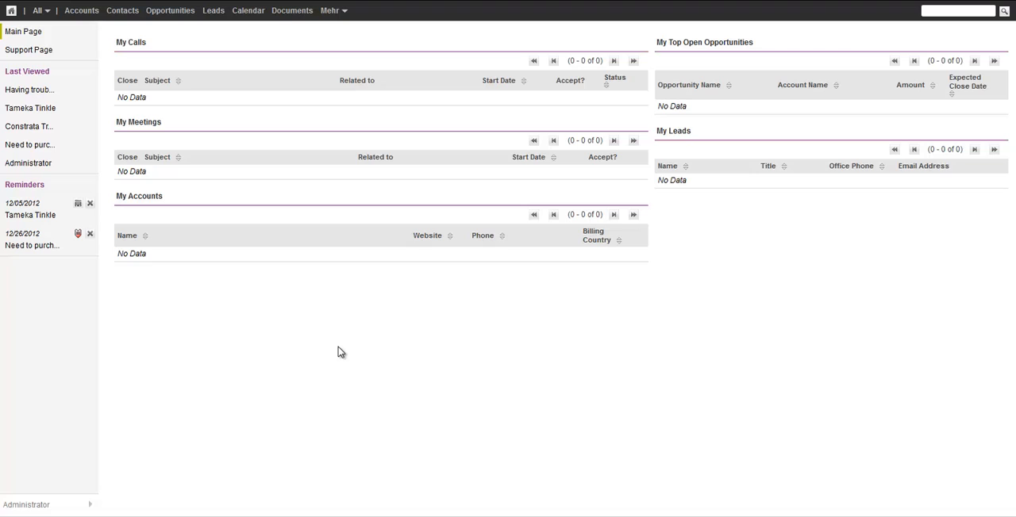
pyautogui.moveTo(245, 400)
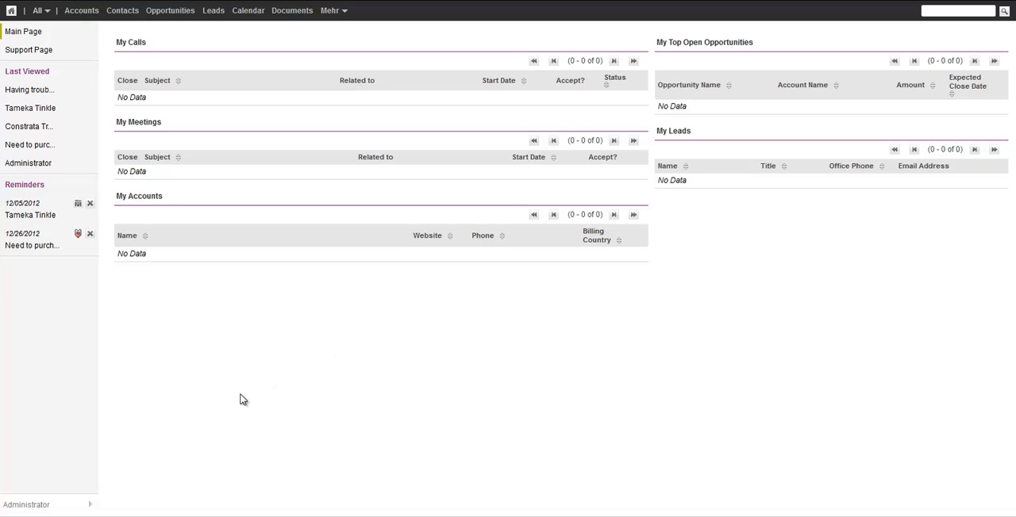
pyautogui.moveTo(70, 356)
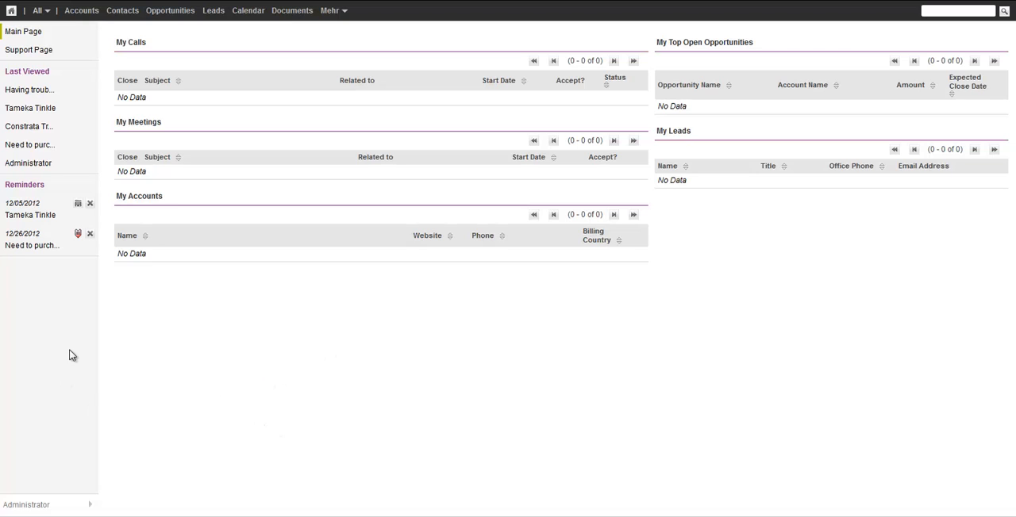
pyautogui.moveTo(493, 9)
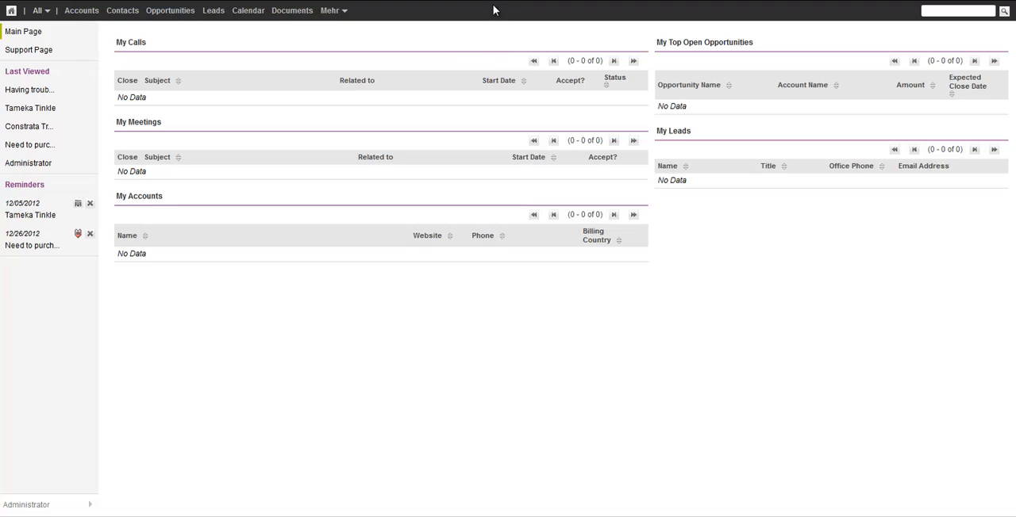
pyautogui.moveTo(524, 39)
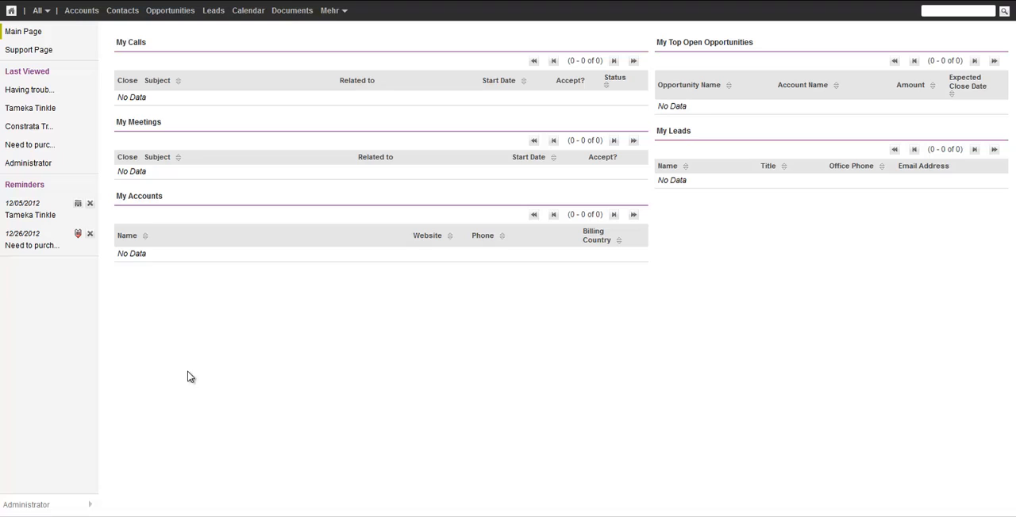
pyautogui.click(89, 234)
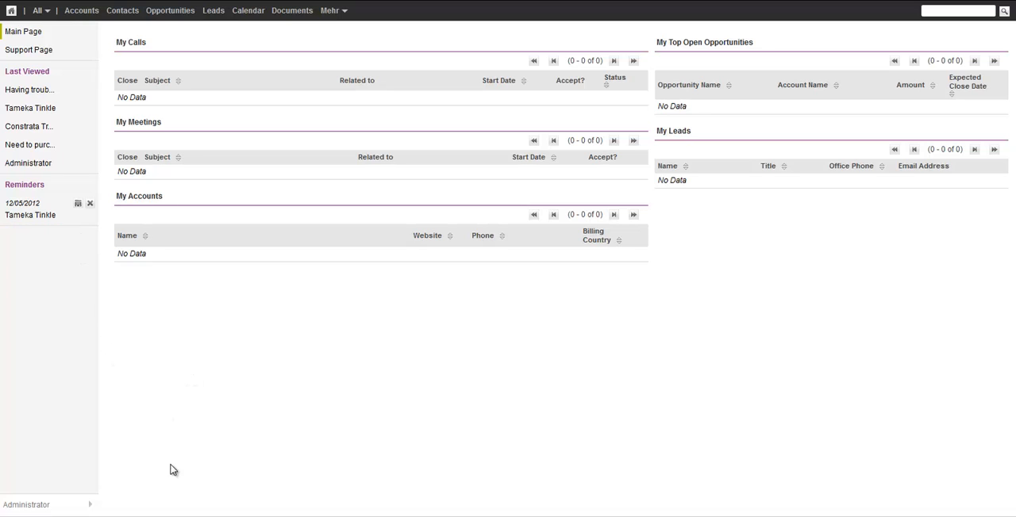
pyautogui.moveTo(29, 162)
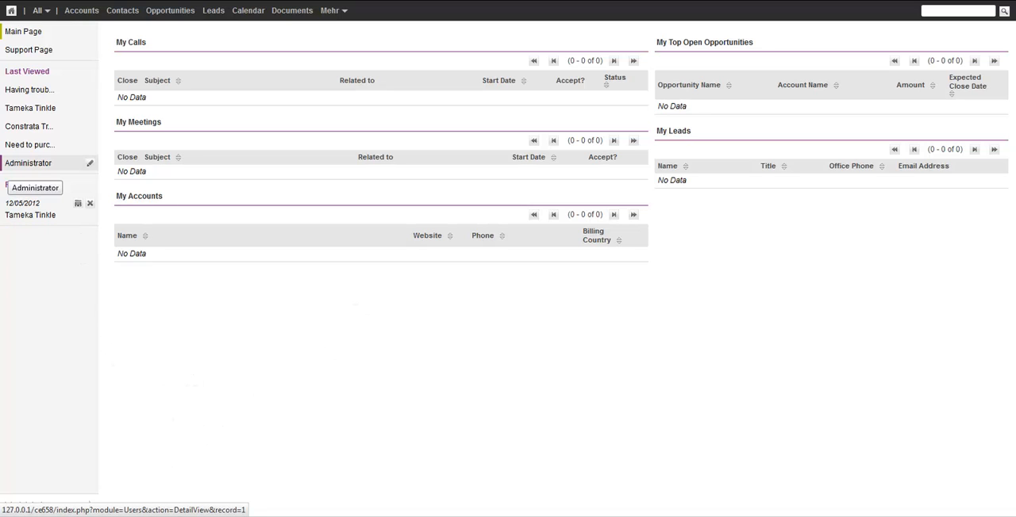